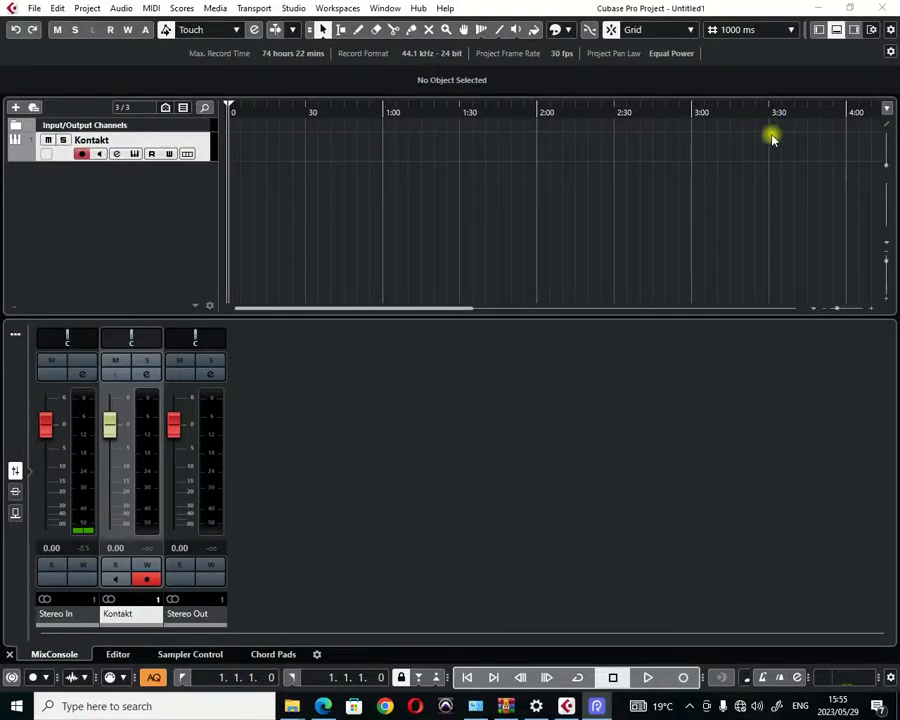
mouse_move(783, 184)
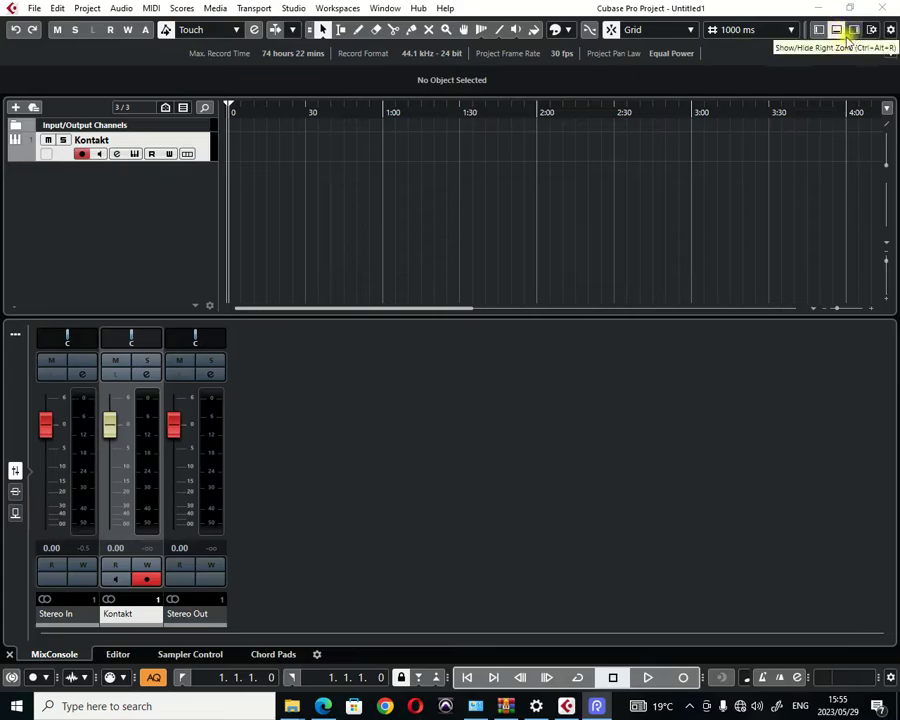
mouse_move(836, 29)
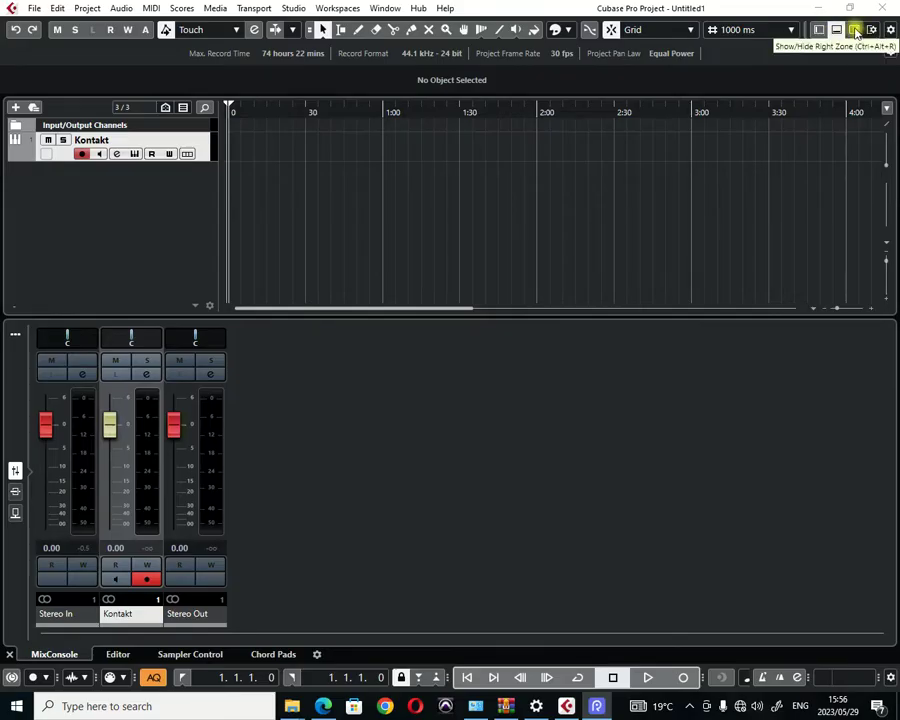
mouse_move(855, 30)
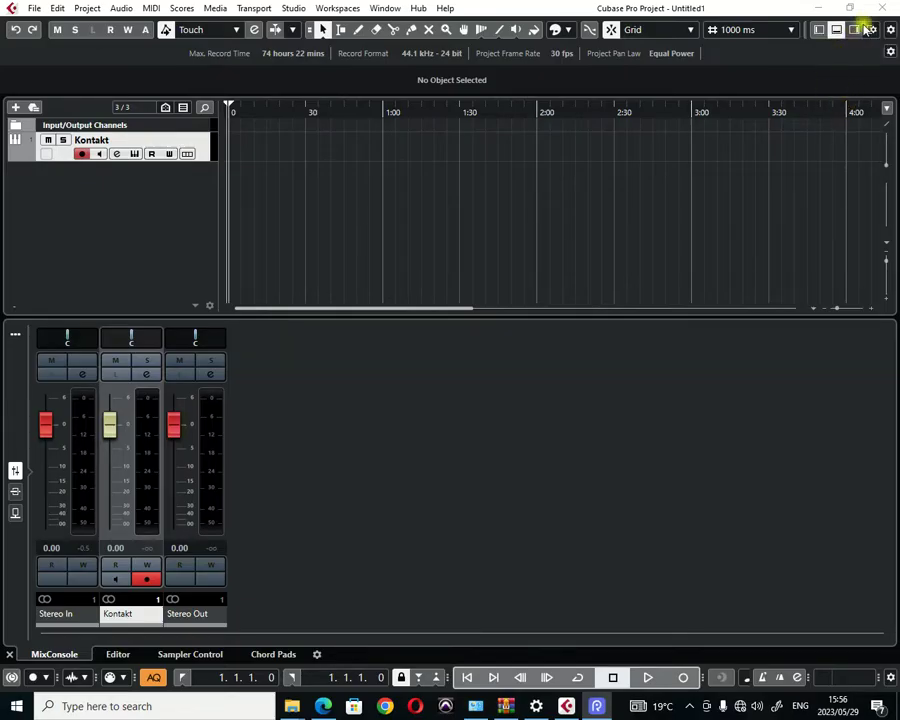
- Show the right zone's VST Instruments browser and scroll its list for Polysix and Xpand!2
click(853, 29)
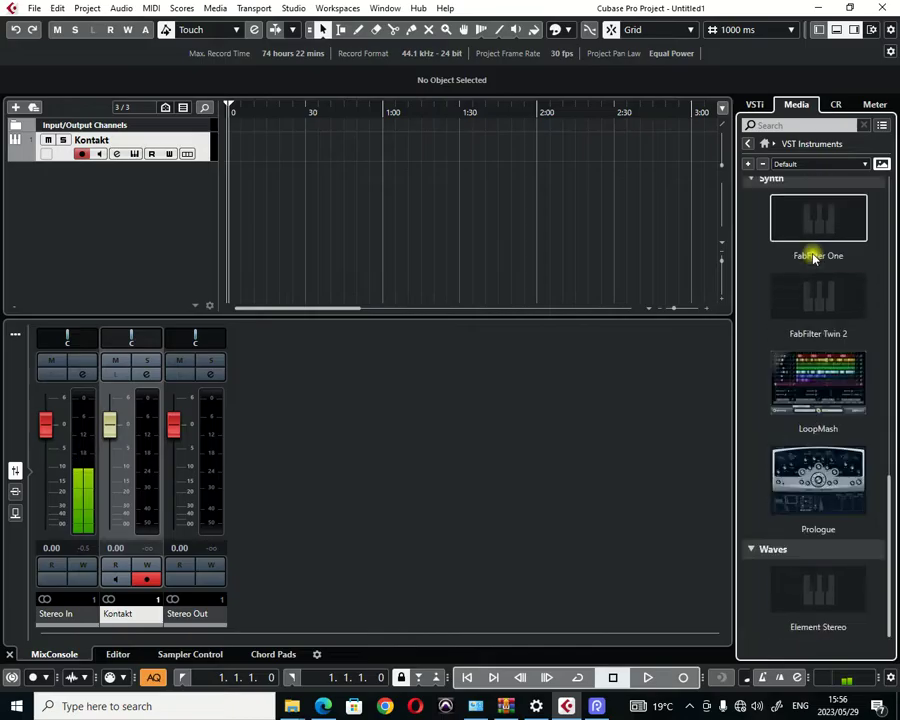
scroll(up, 3)
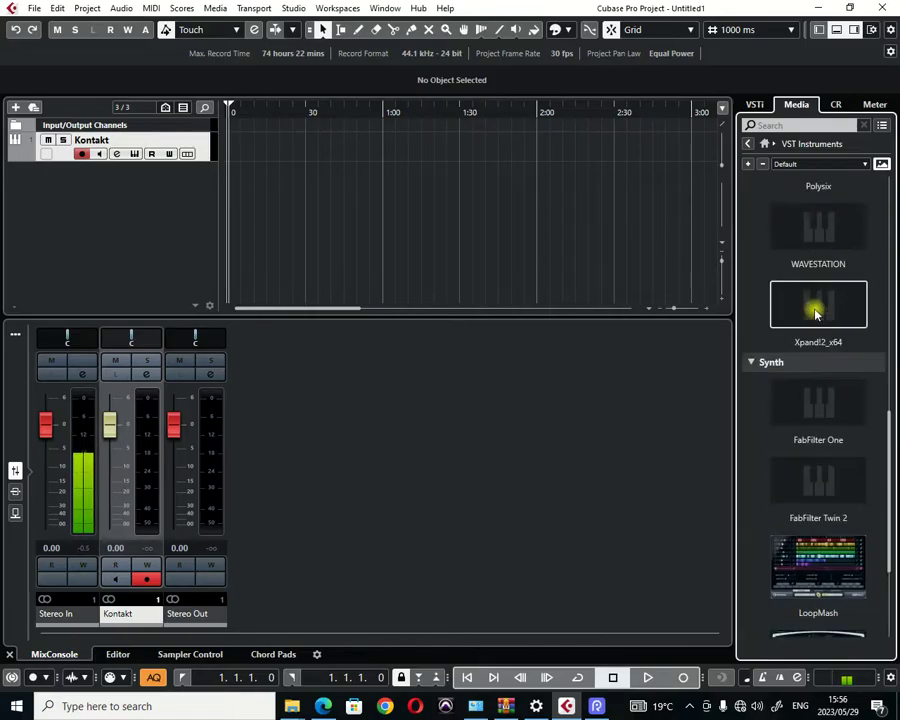
scroll(down, 3)
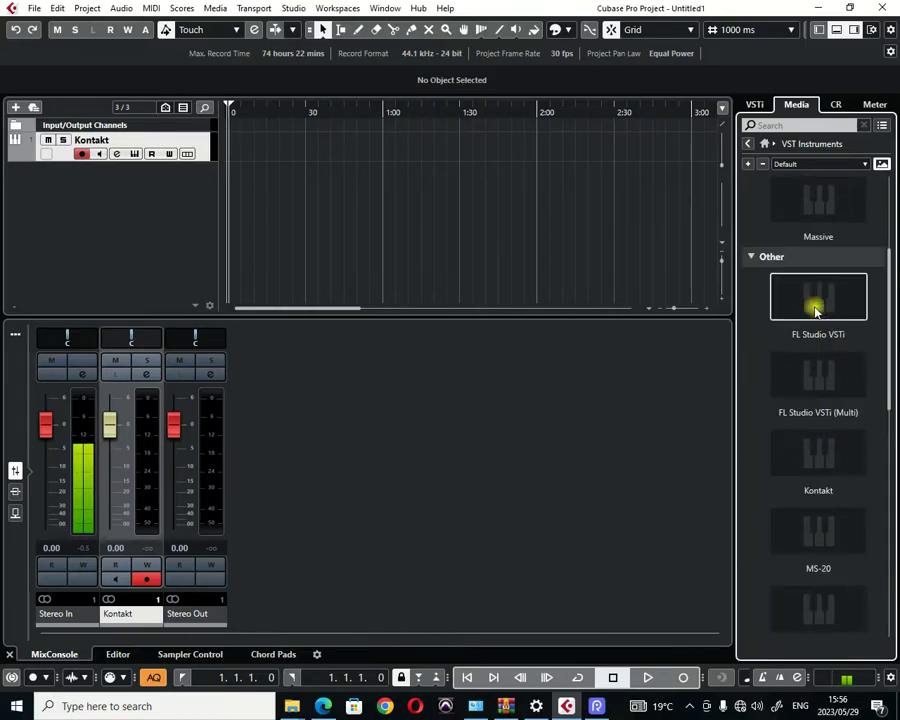
mouse_move(818, 374)
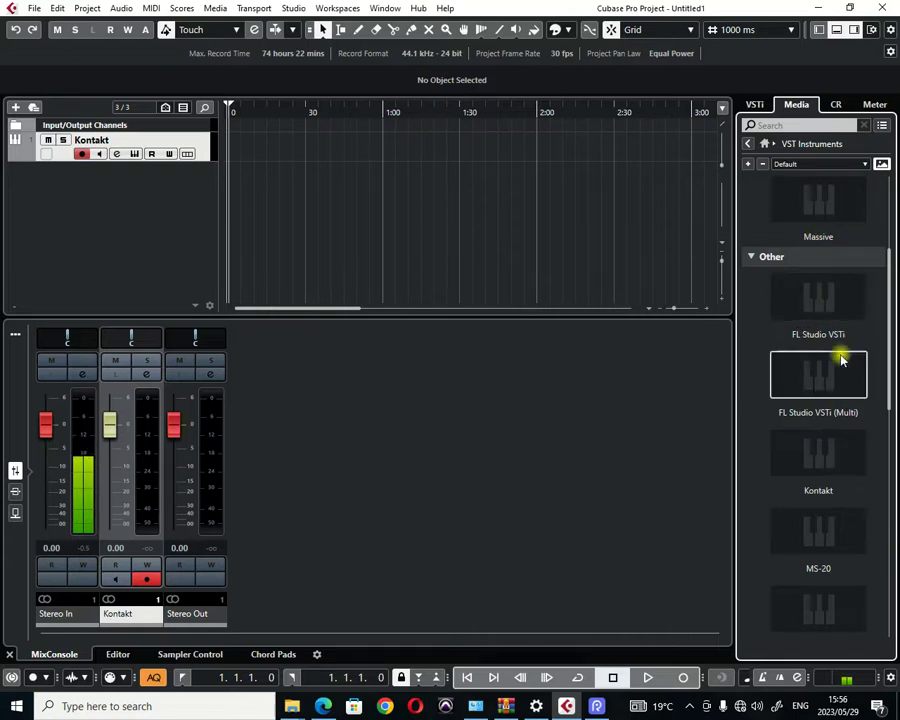
mouse_move(322, 25)
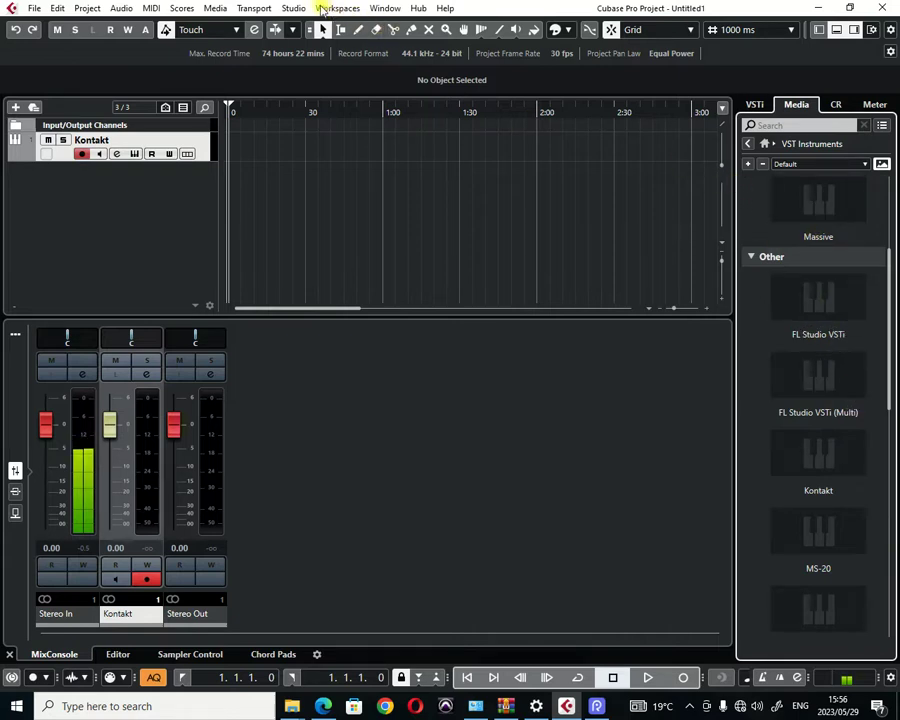
- Open Studio > VST Plug-in Manager, check VST Effects, then return to VST Instruments
click(293, 8)
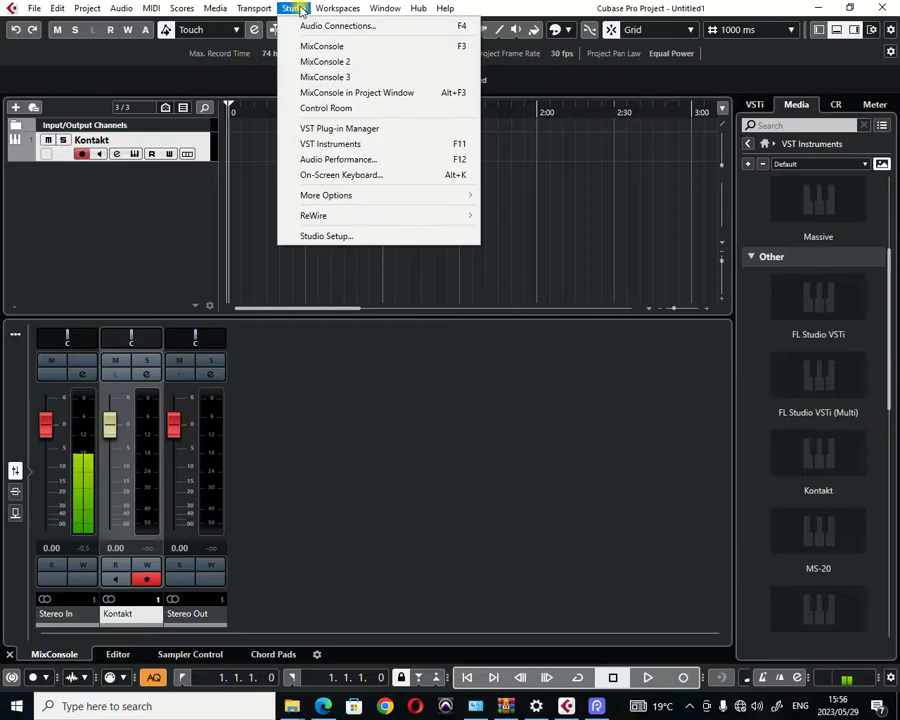
mouse_move(339, 128)
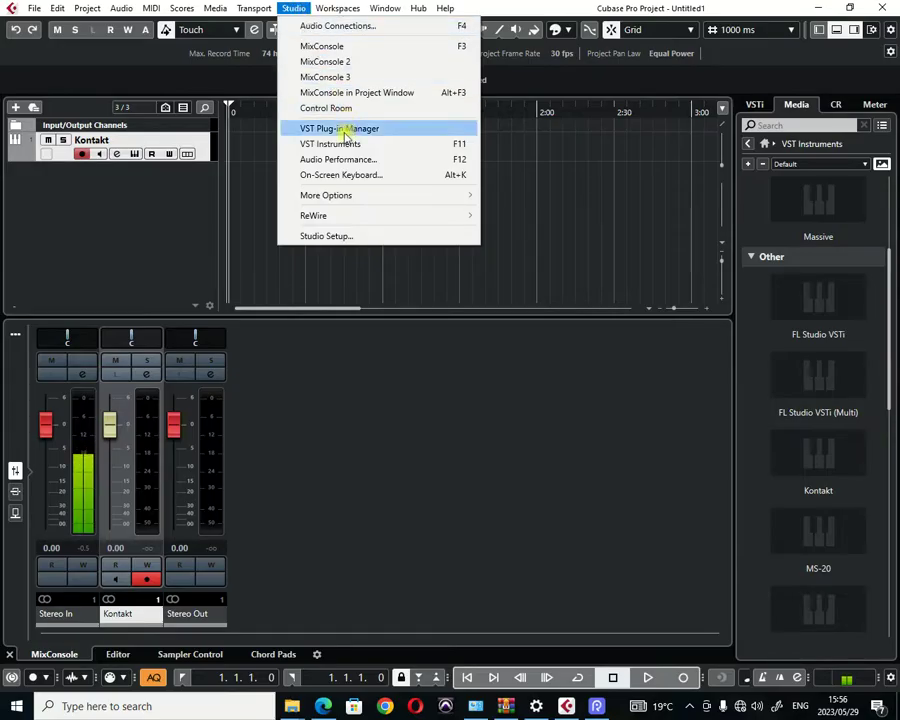
click(339, 128)
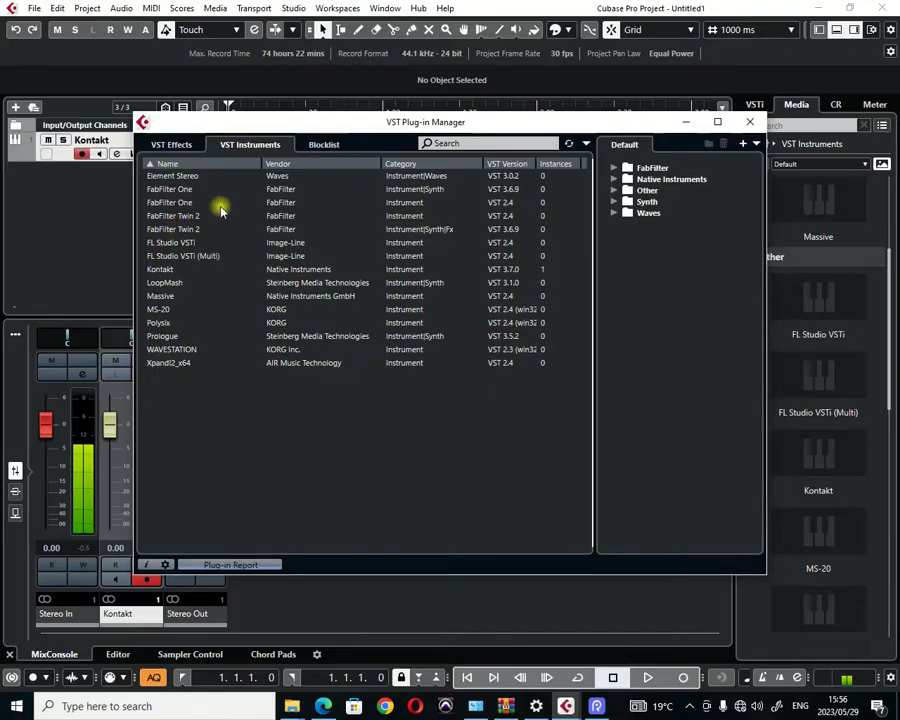
click(171, 144)
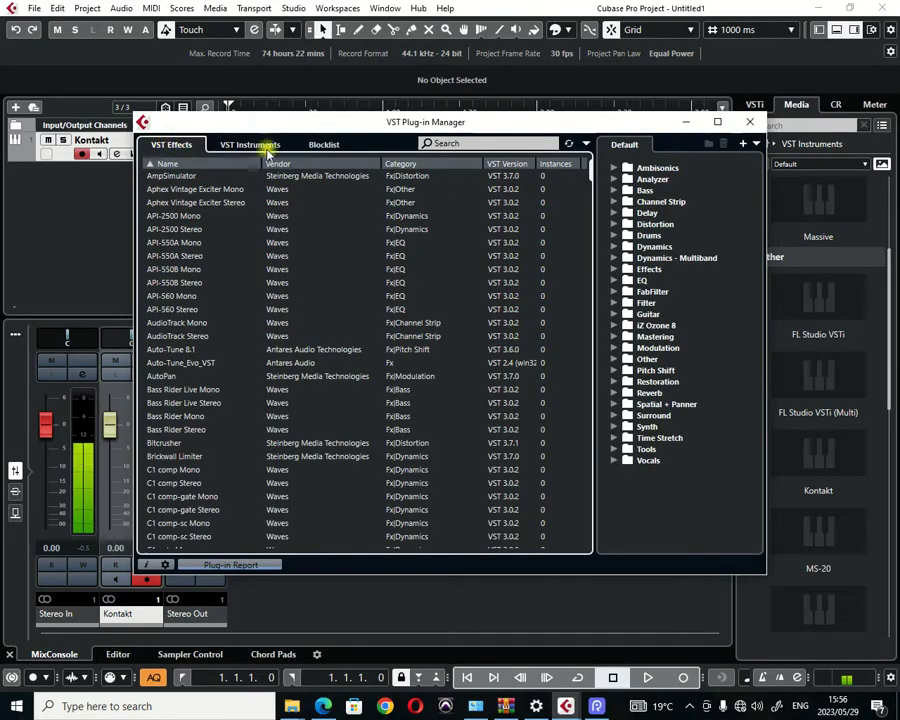
click(249, 144)
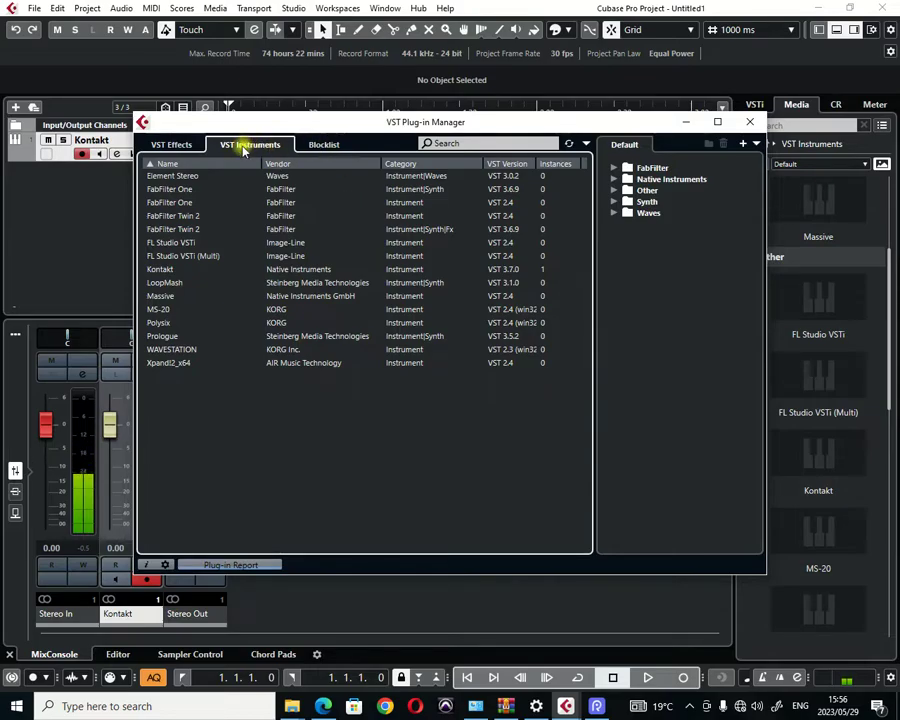
mouse_move(205, 243)
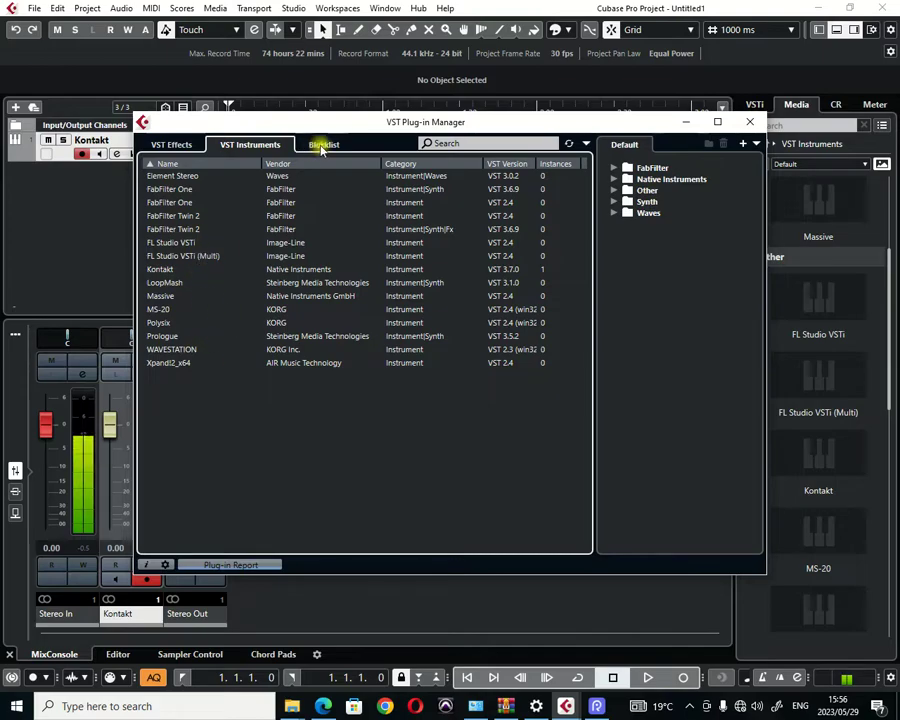
- Switch the Plug-in Manager to its Blocklist tab, confirming no plug-ins are blocked
click(324, 144)
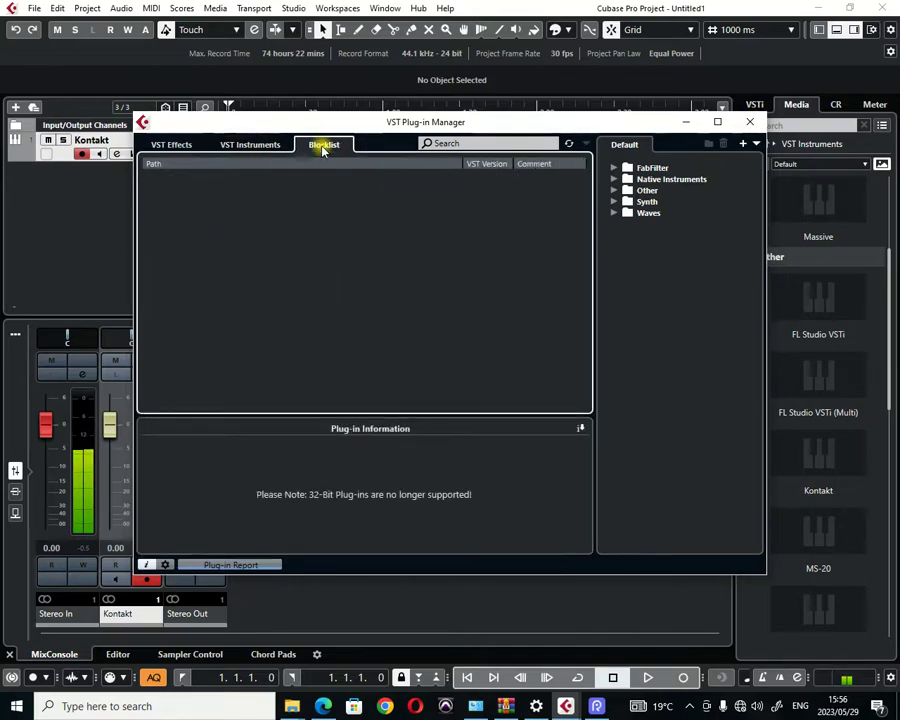
mouse_move(311, 240)
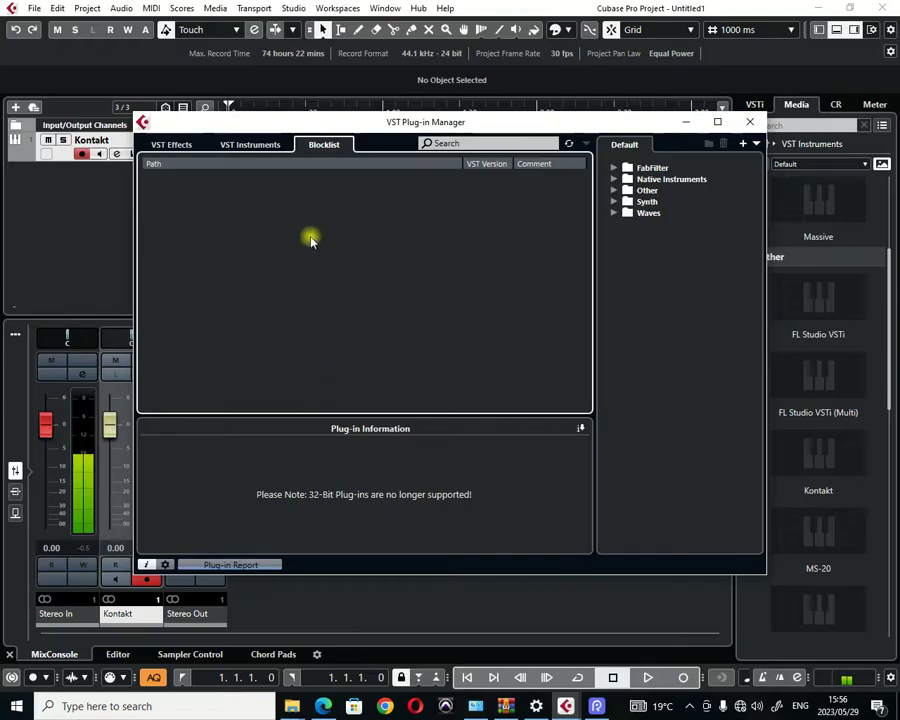
mouse_move(268, 182)
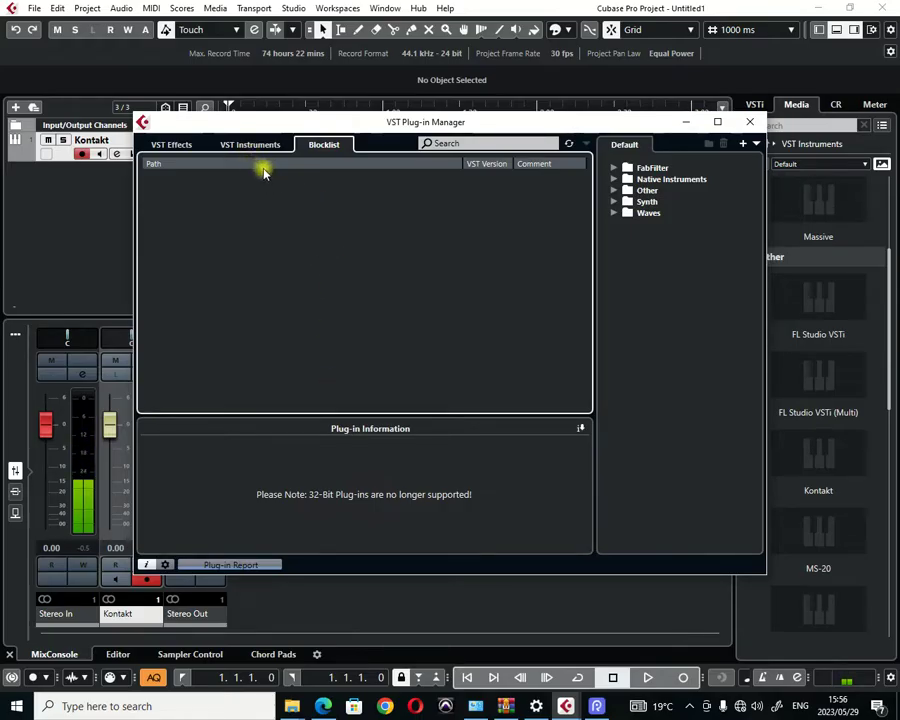
mouse_move(270, 181)
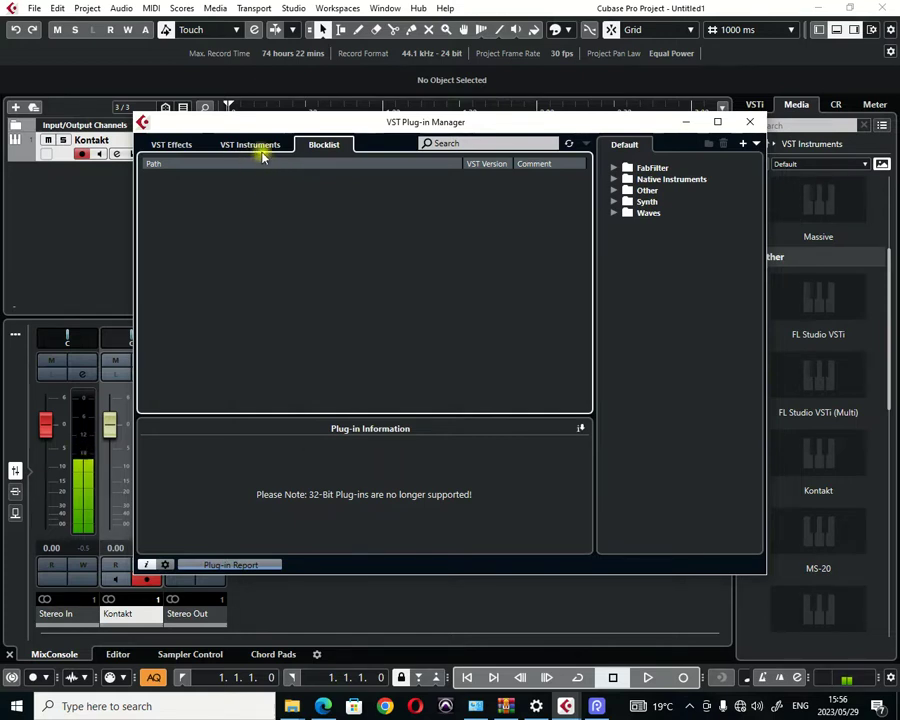
mouse_move(330, 500)
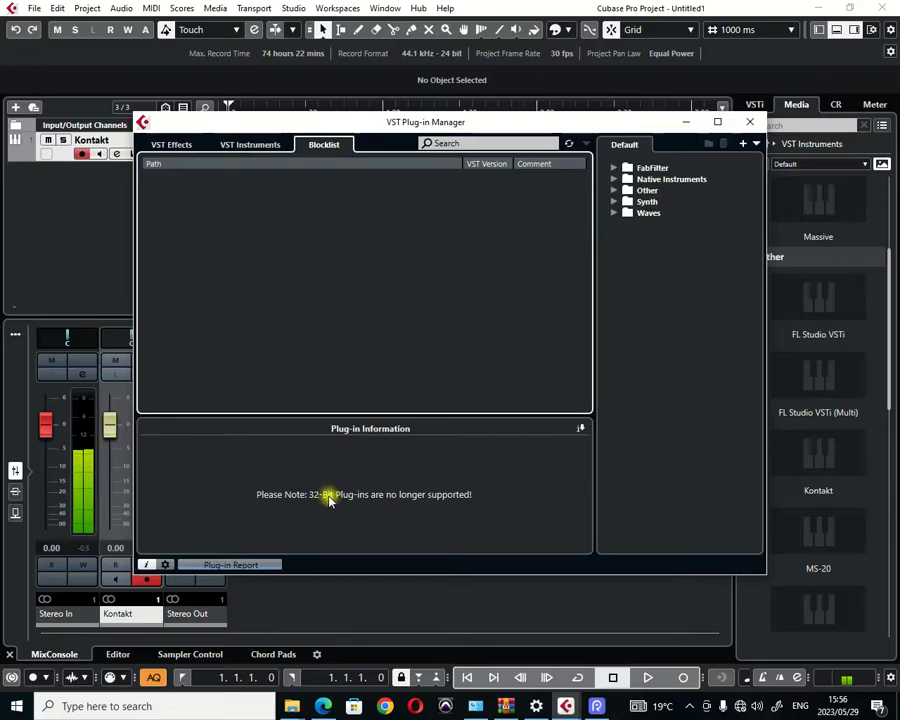
mouse_move(275, 493)
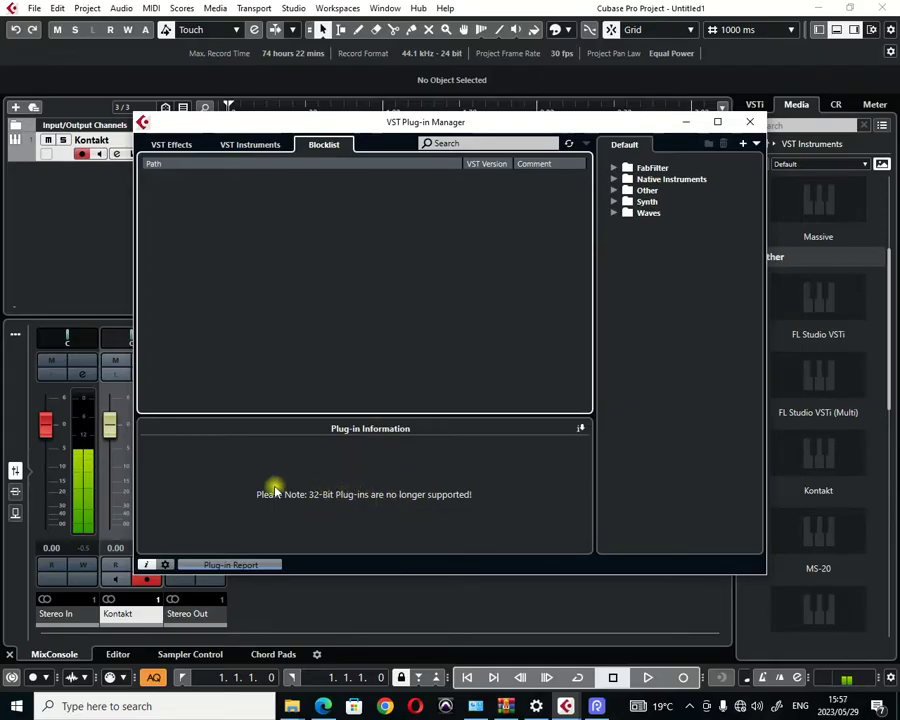
mouse_move(265, 505)
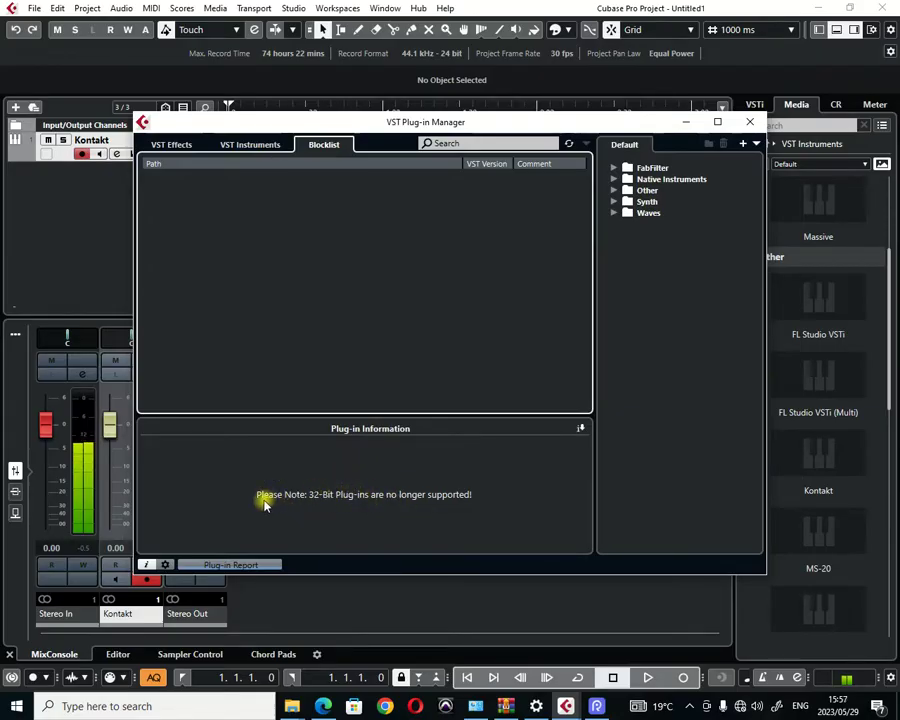
mouse_move(400, 505)
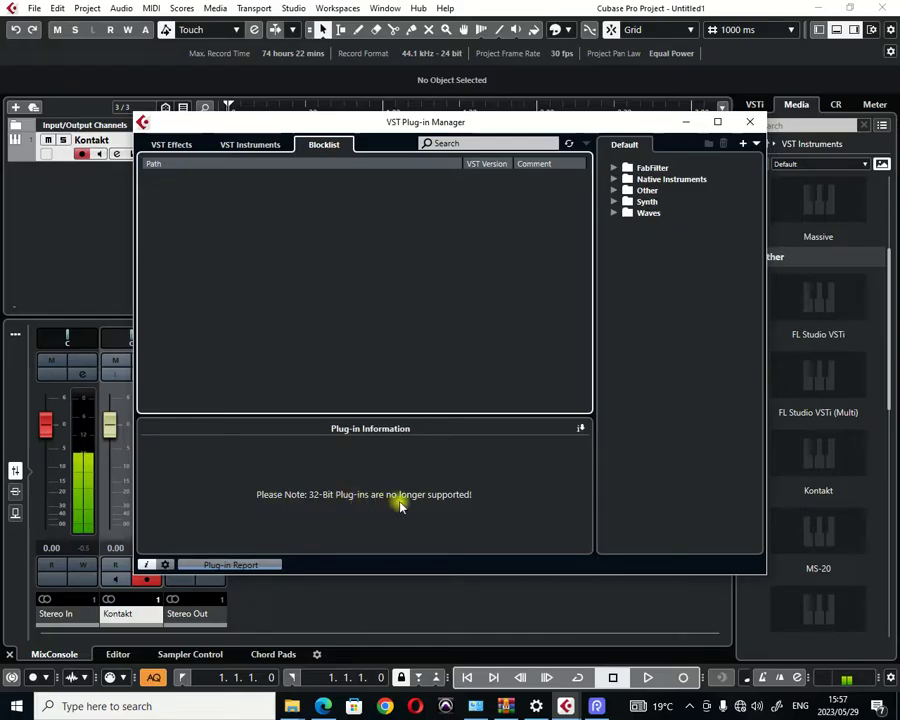
mouse_move(337, 485)
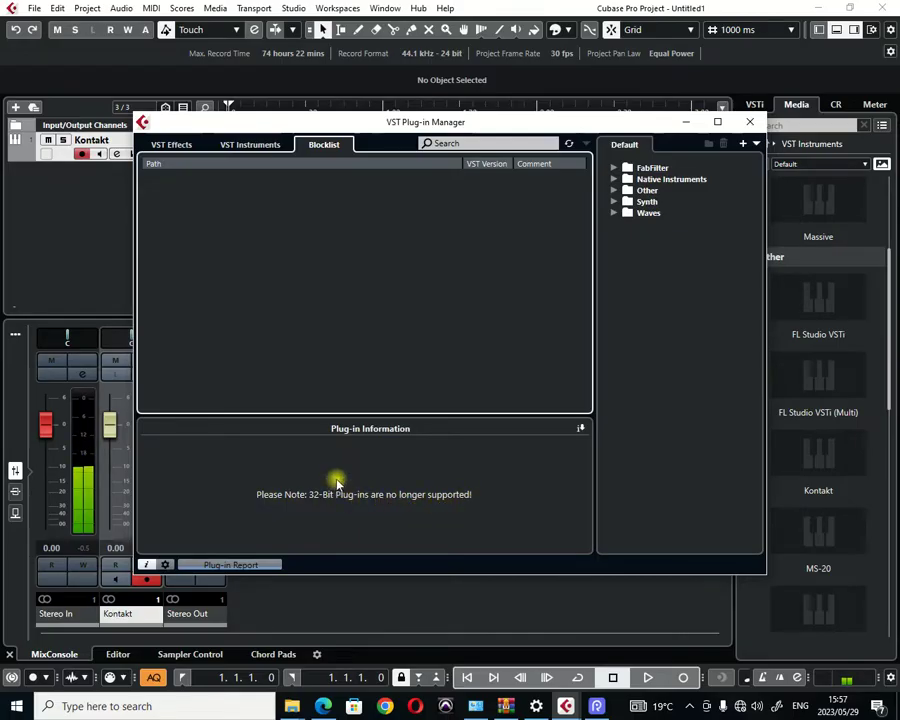
mouse_move(316, 382)
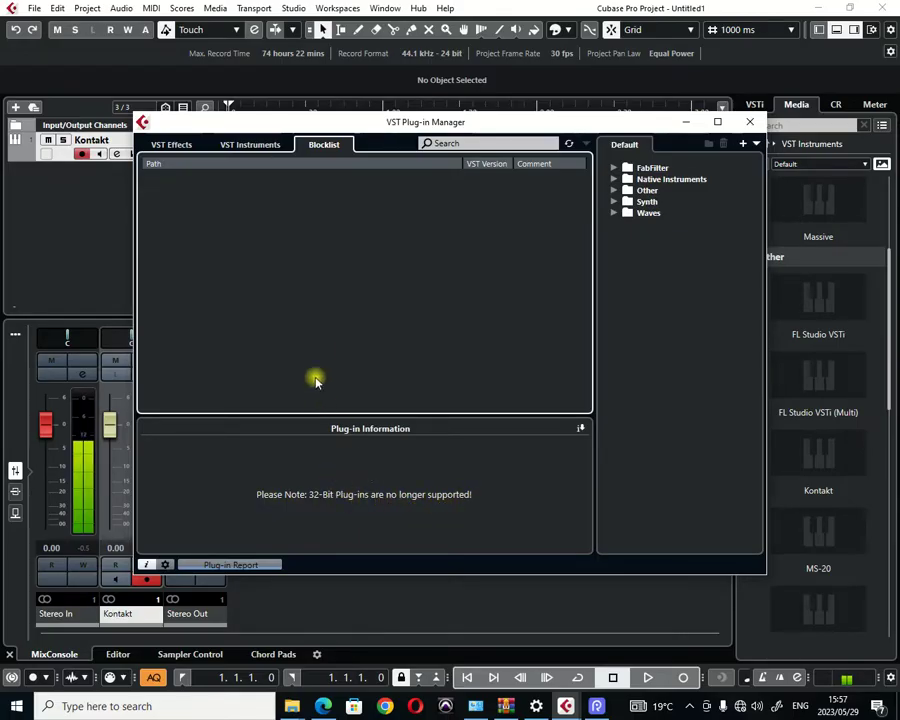
mouse_move(320, 352)
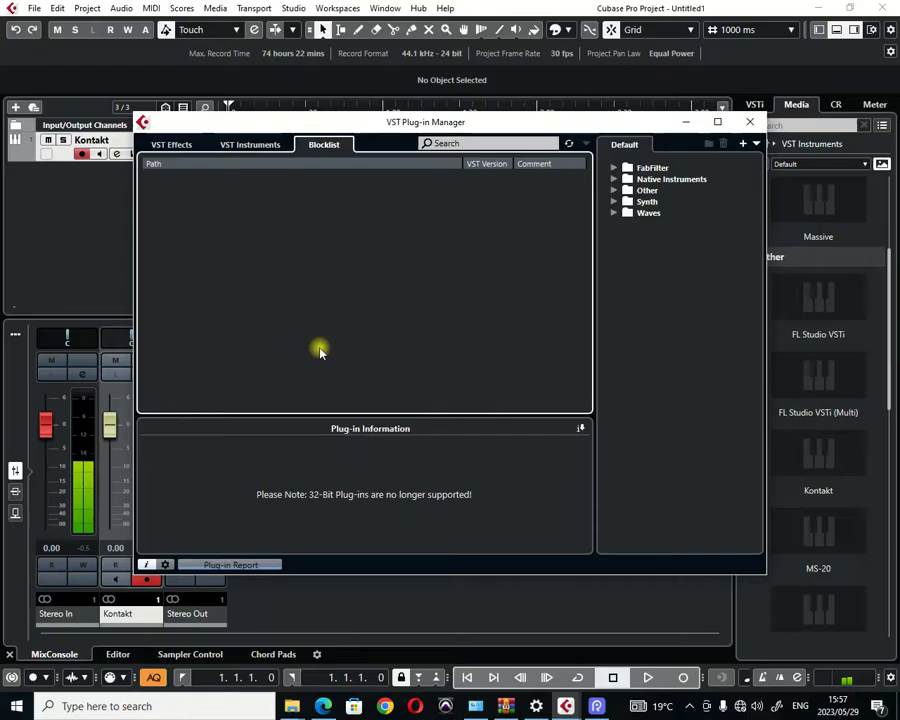
mouse_move(295, 386)
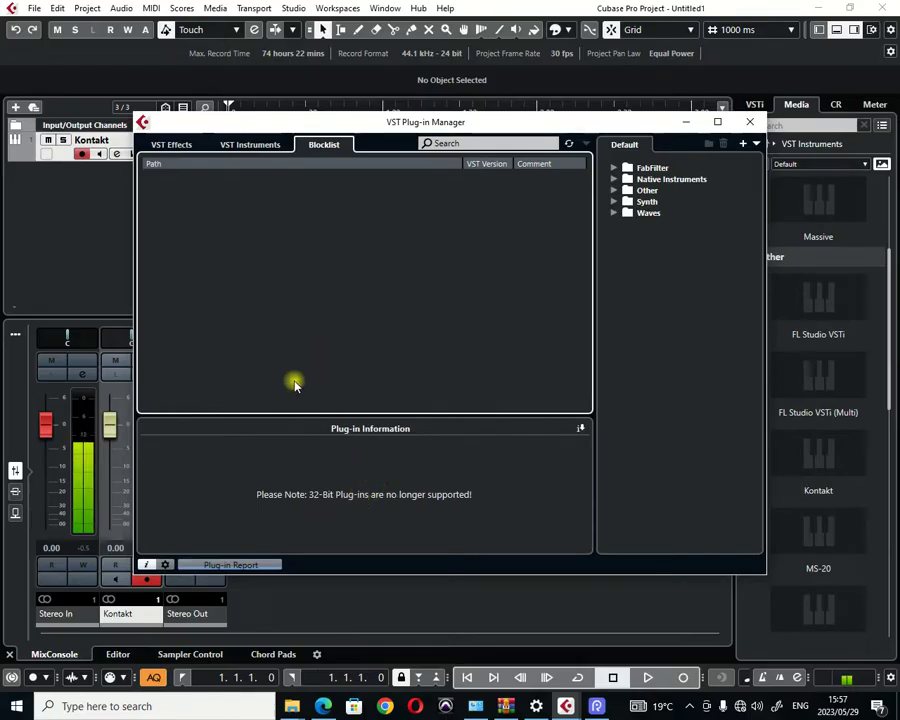
mouse_move(342, 268)
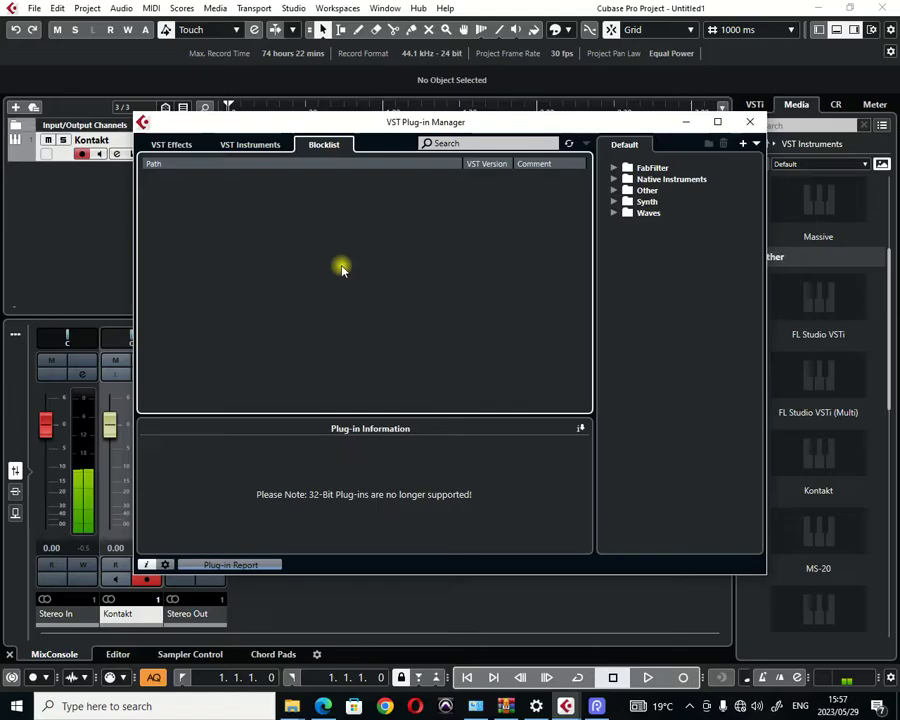
mouse_move(324, 276)
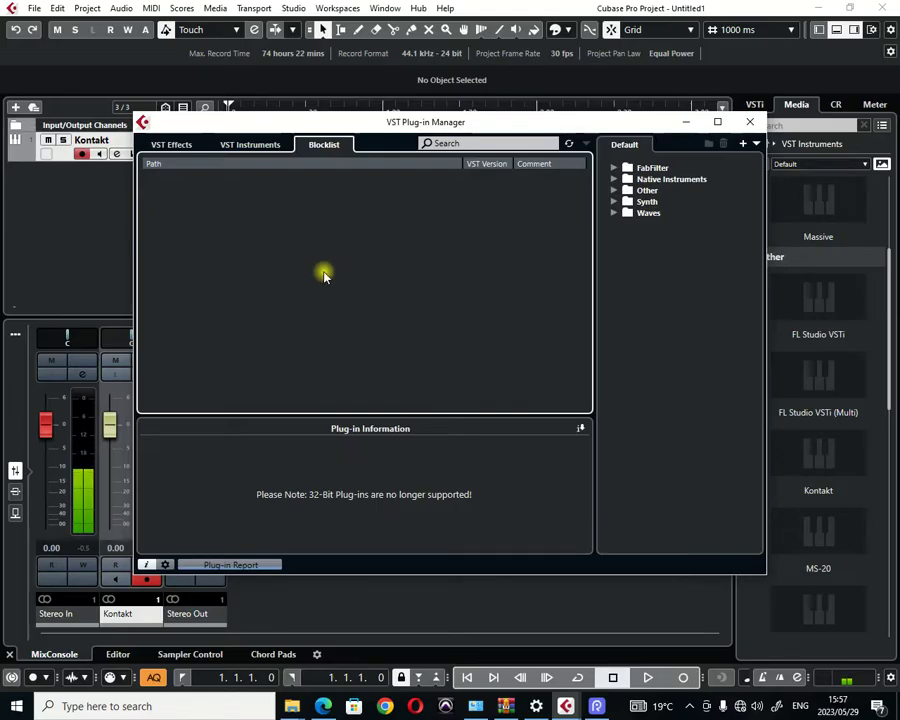
mouse_move(300, 218)
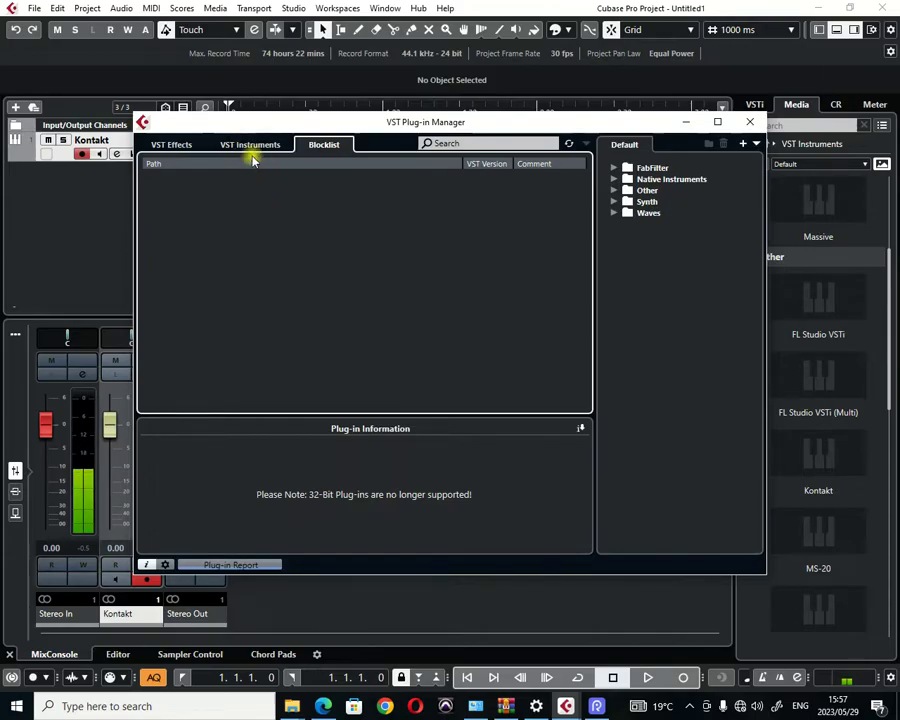
- Return the Plug-in Manager to the VST Instruments tab listing MS-20, Polysix and Xpand!2_x64
click(250, 144)
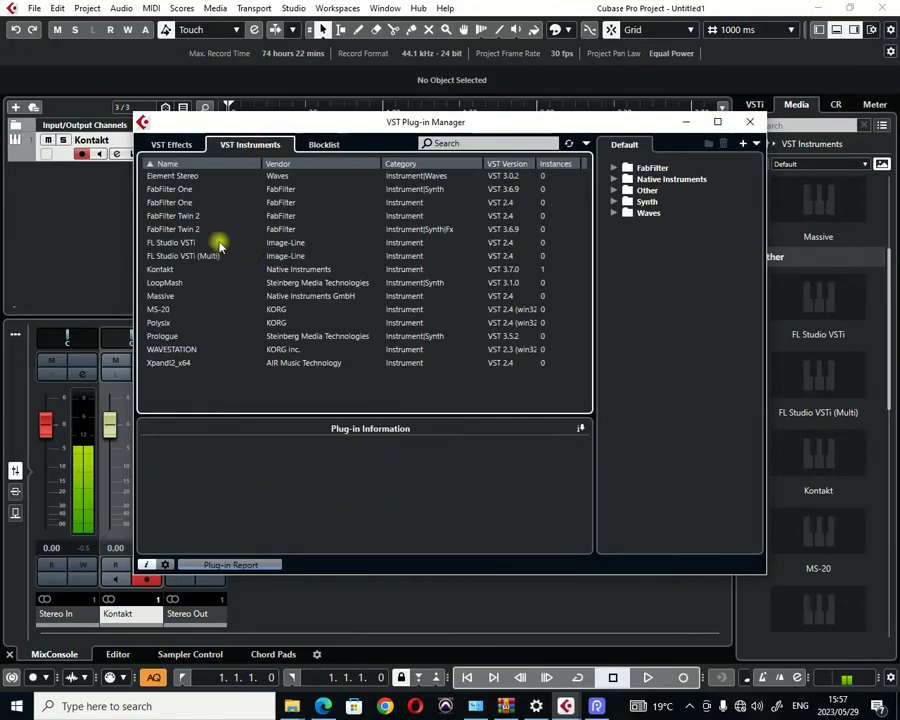
mouse_move(220, 229)
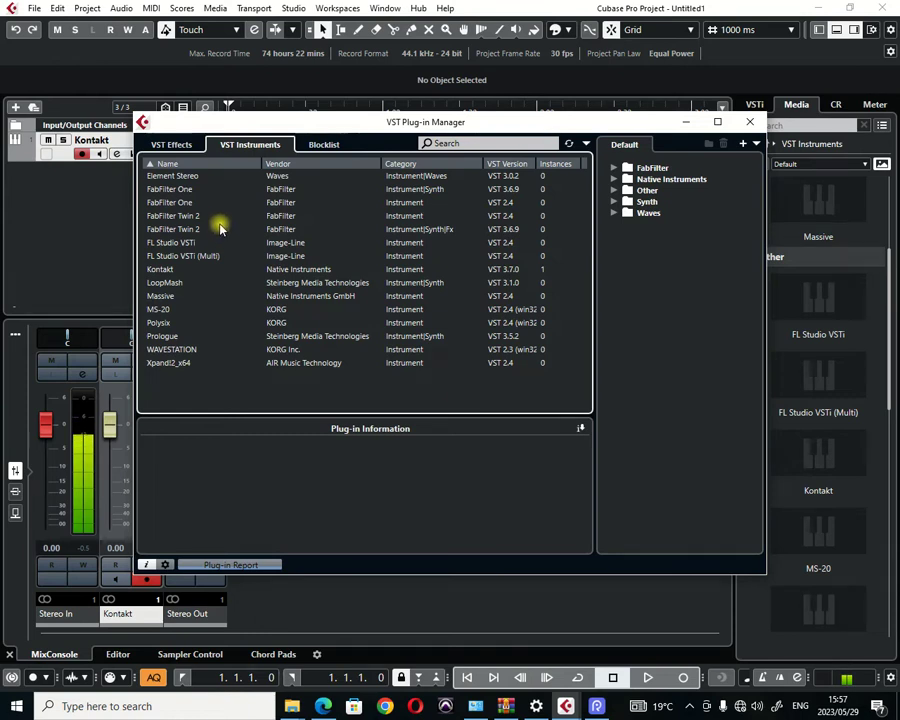
mouse_move(368, 442)
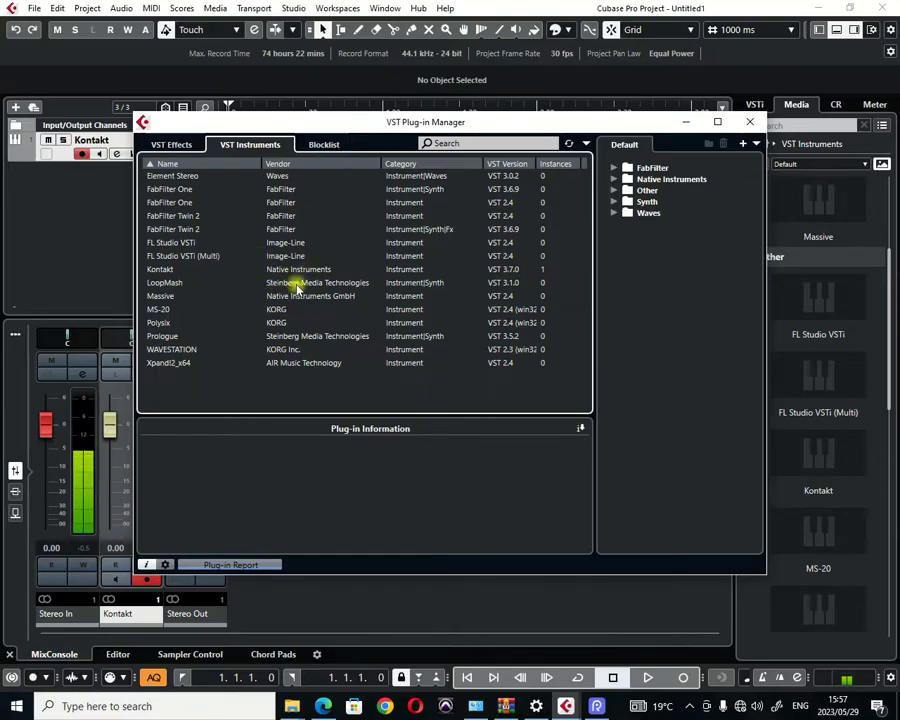
mouse_move(405, 452)
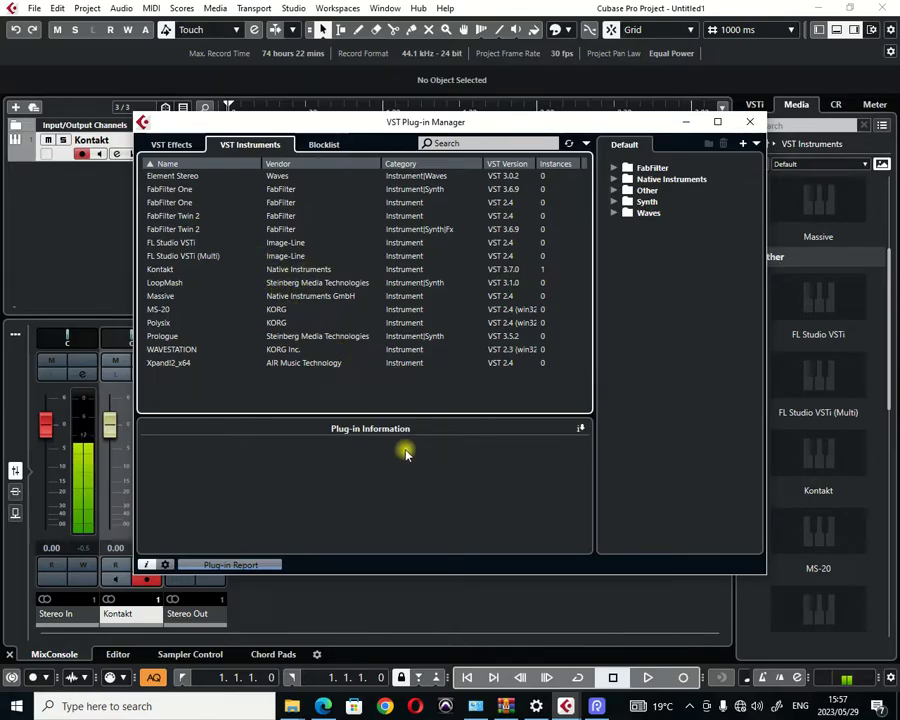
mouse_move(295, 295)
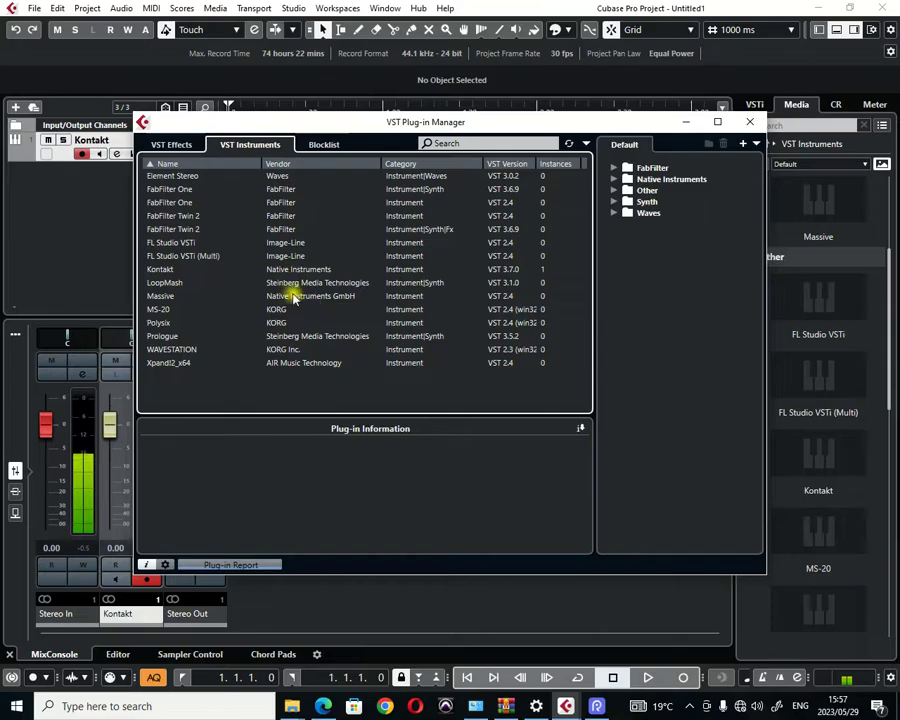
mouse_move(270, 282)
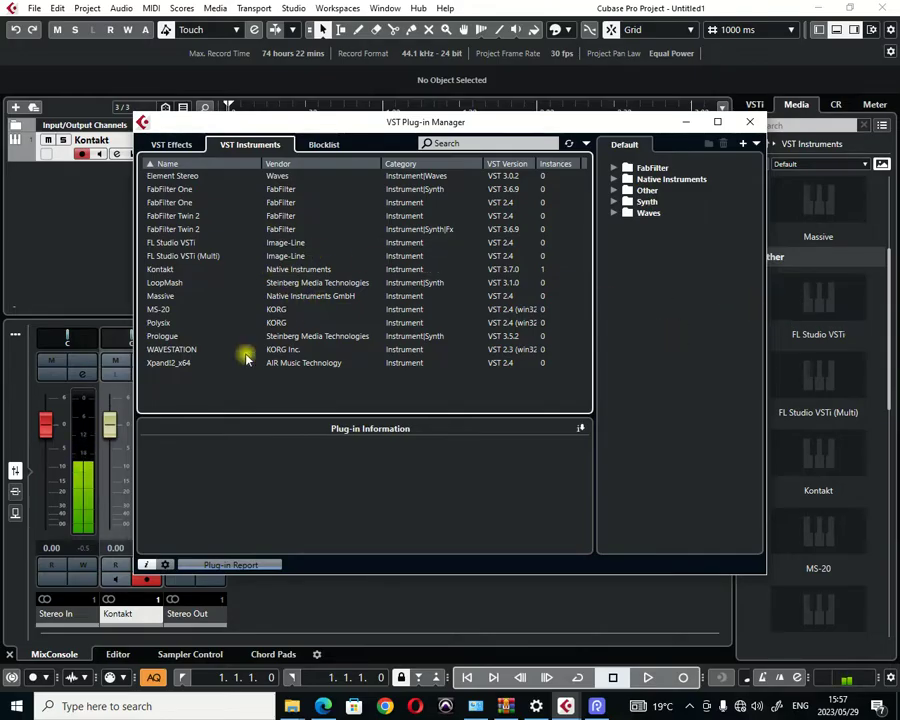
mouse_move(270, 287)
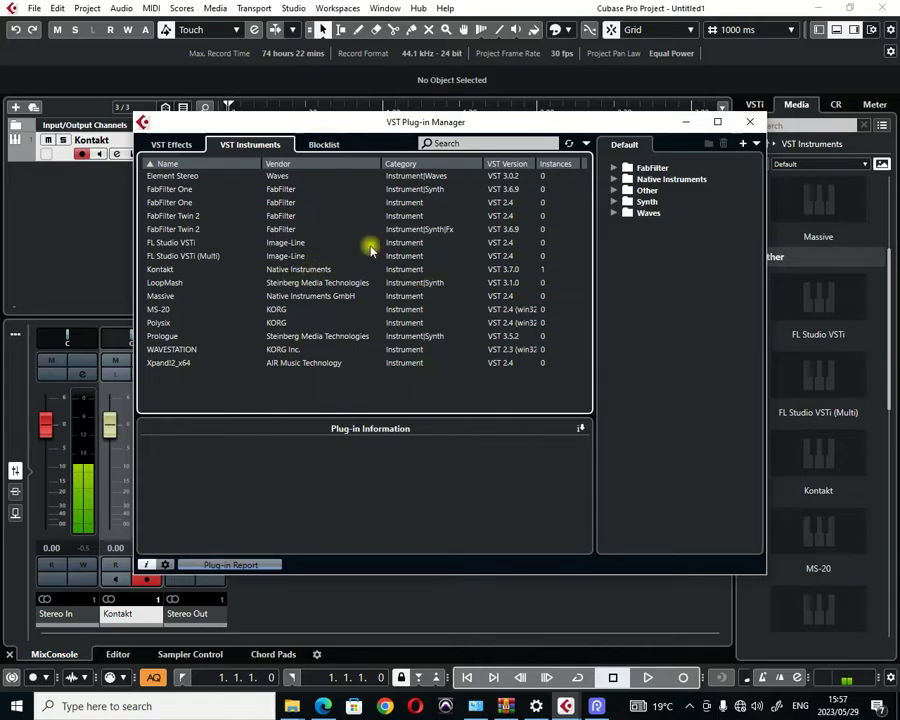
mouse_move(395, 295)
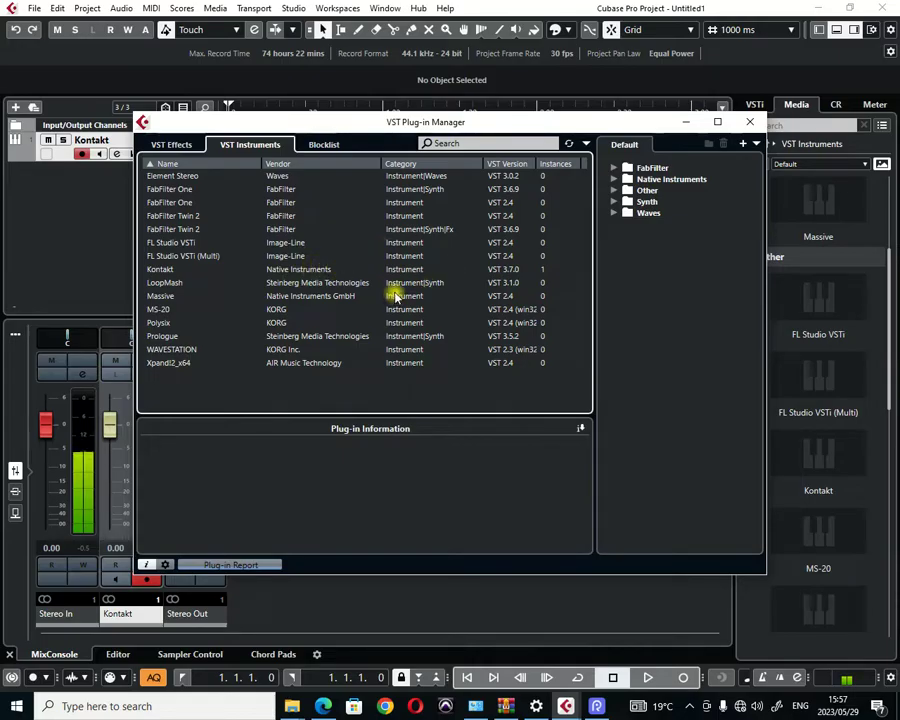
mouse_move(332, 495)
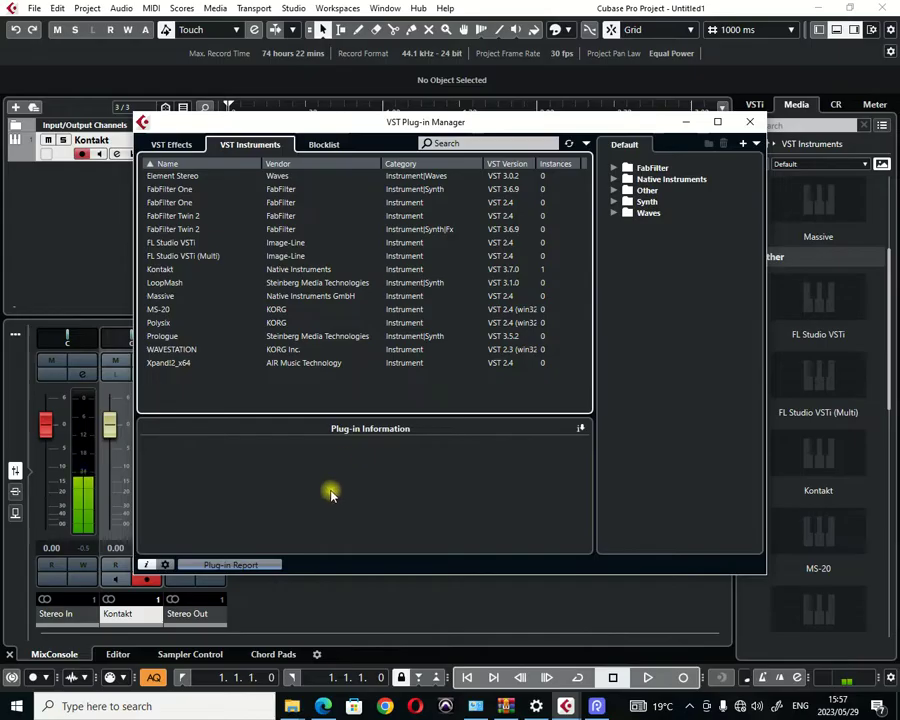
- Navigate File Explorer to C:\Program Files (x86)\VstPlugins
click(749, 122)
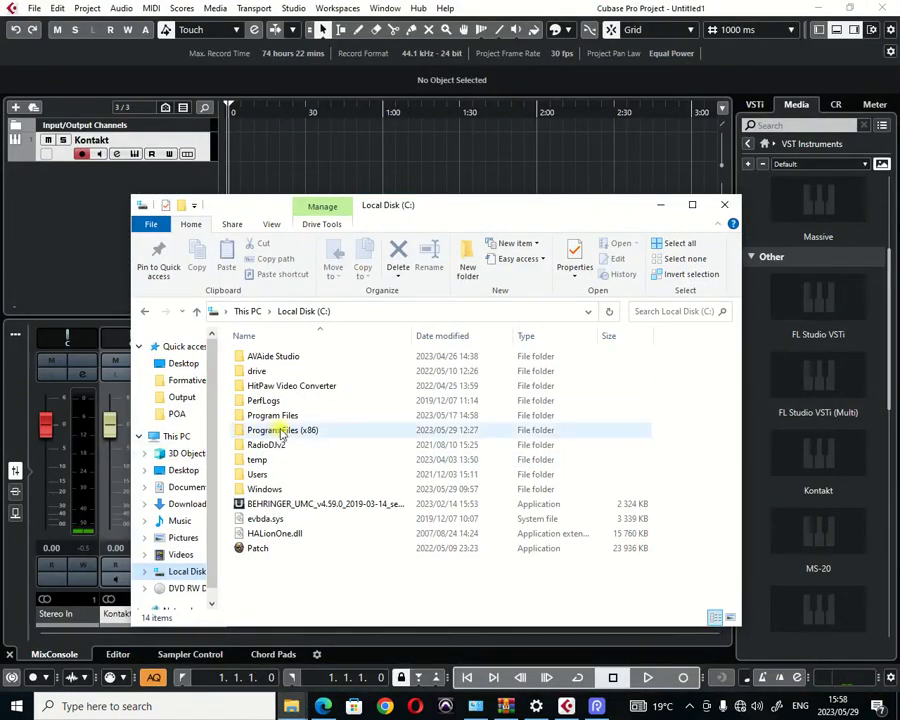
double_click(282, 430)
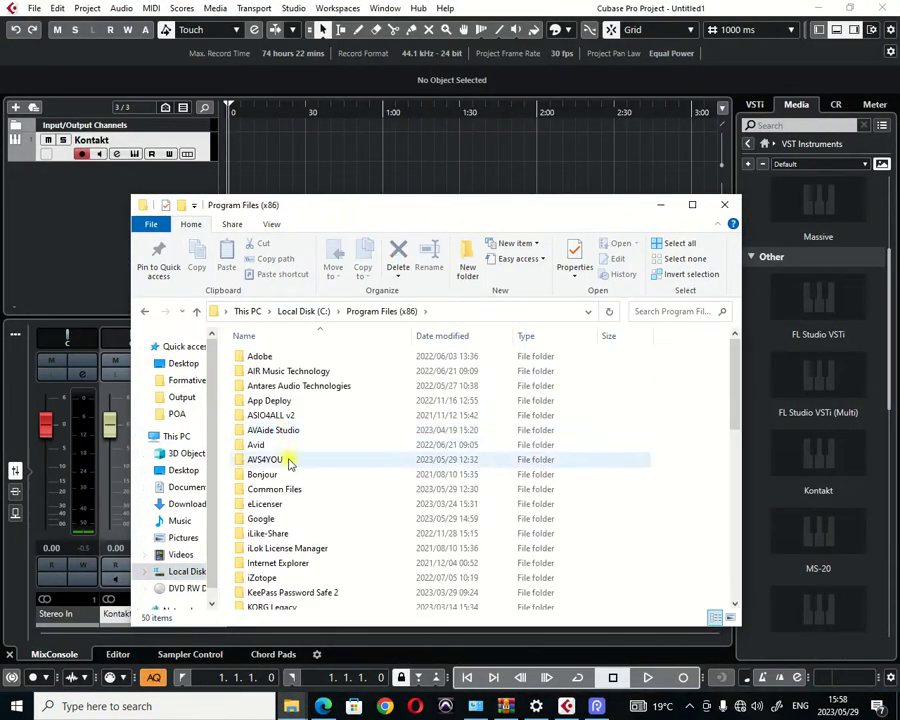
scroll(down, 3)
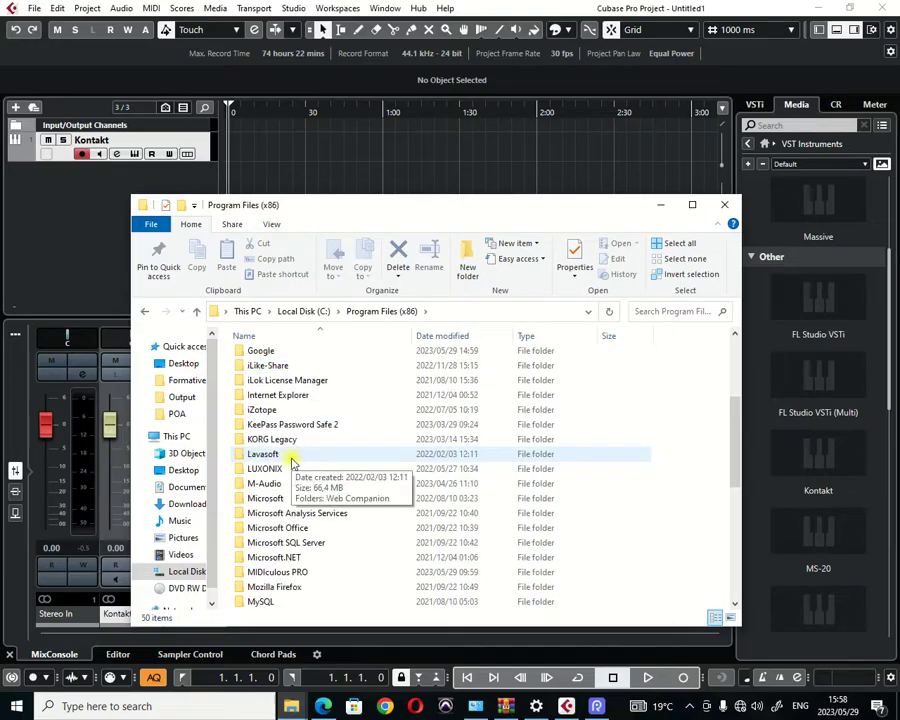
scroll(down, 3)
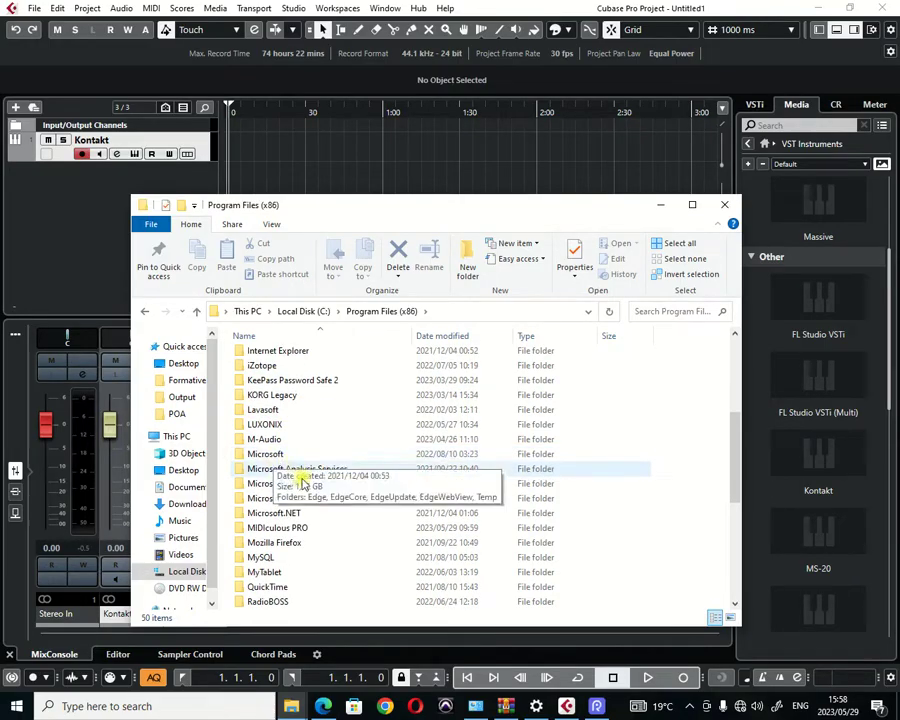
scroll(down, 3)
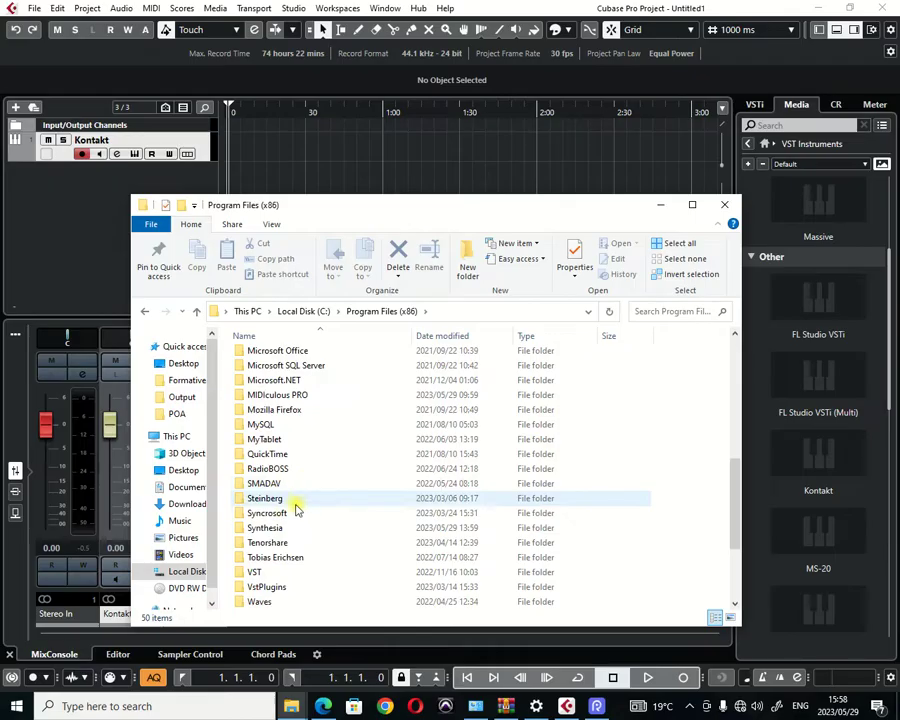
scroll(down, 3)
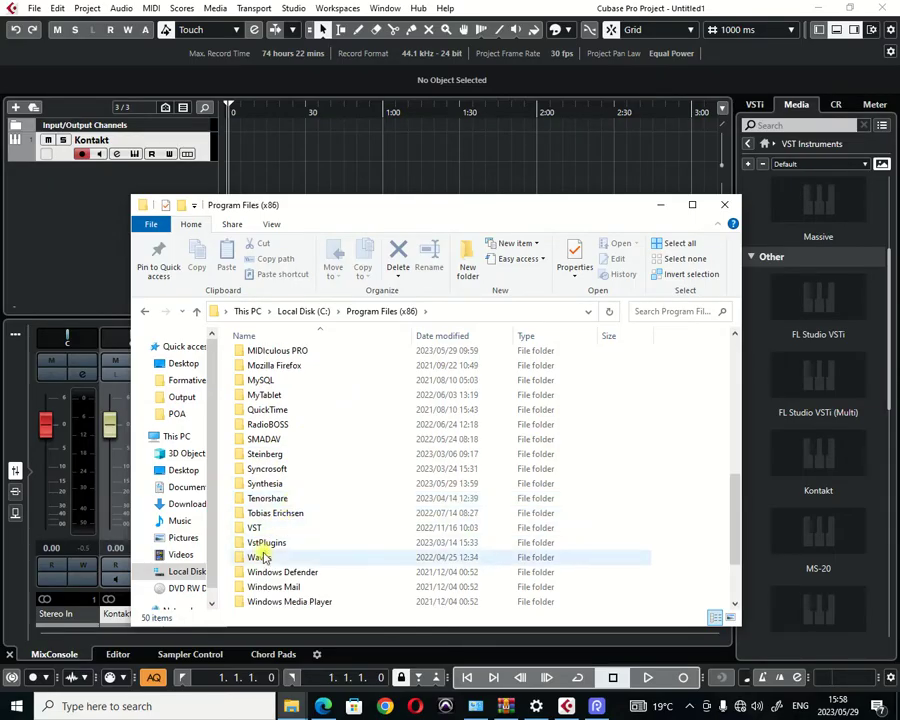
double_click(266, 542)
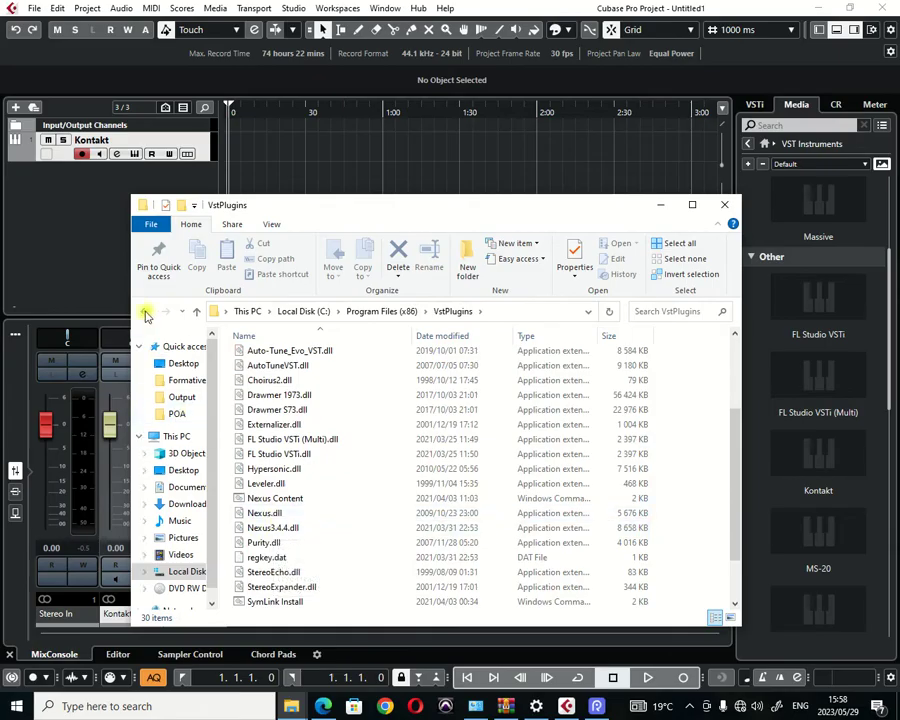
- Reopen VstPlugins and select the files from FL Studio VSTi (Multi).dll through regkey.dat
click(145, 311)
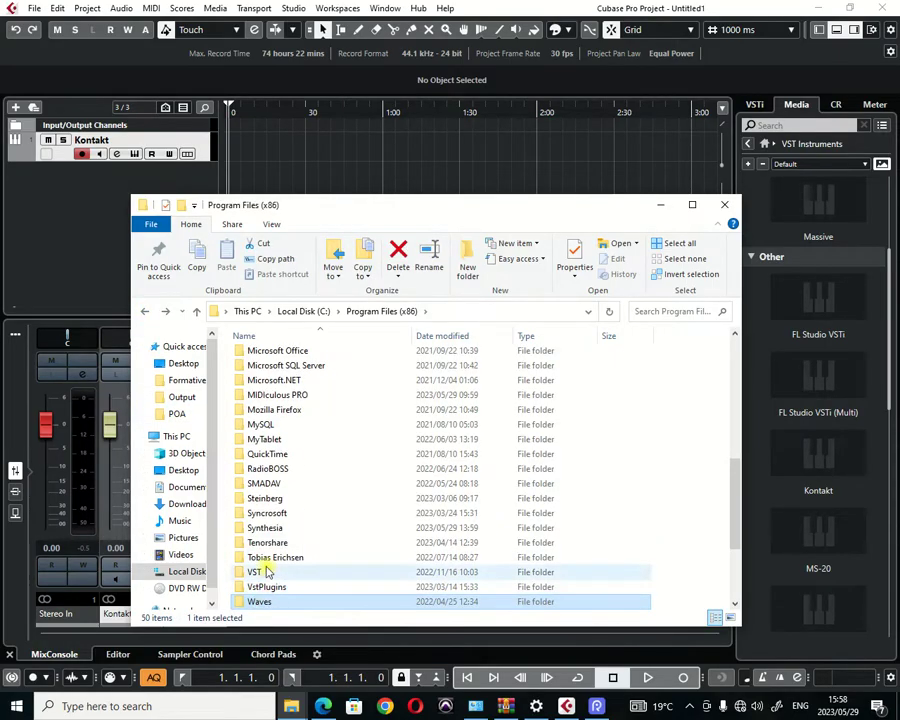
double_click(254, 572)
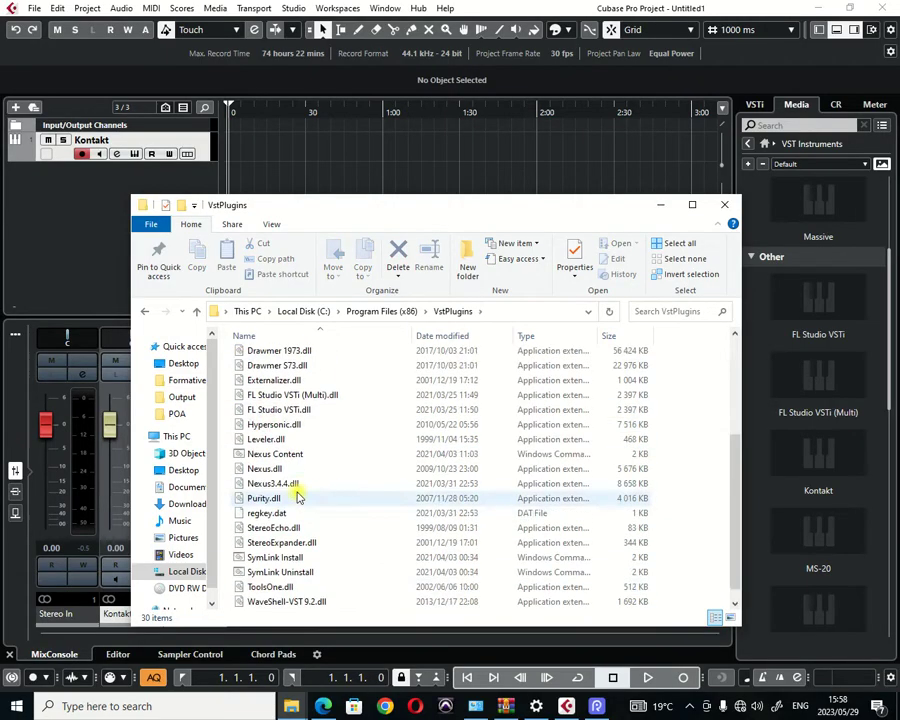
scroll(down, 3)
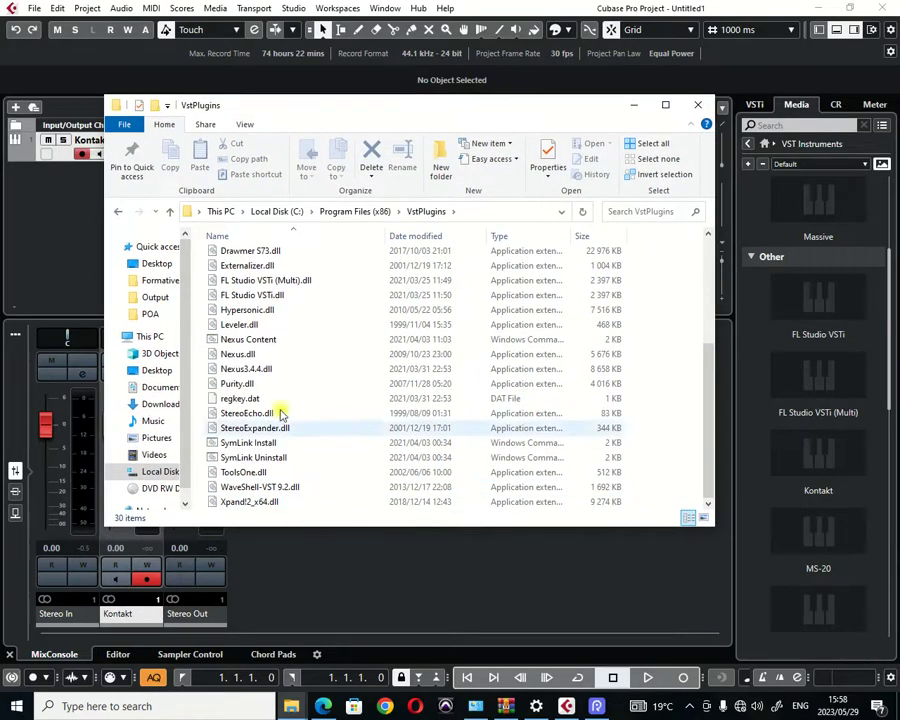
click(248, 339)
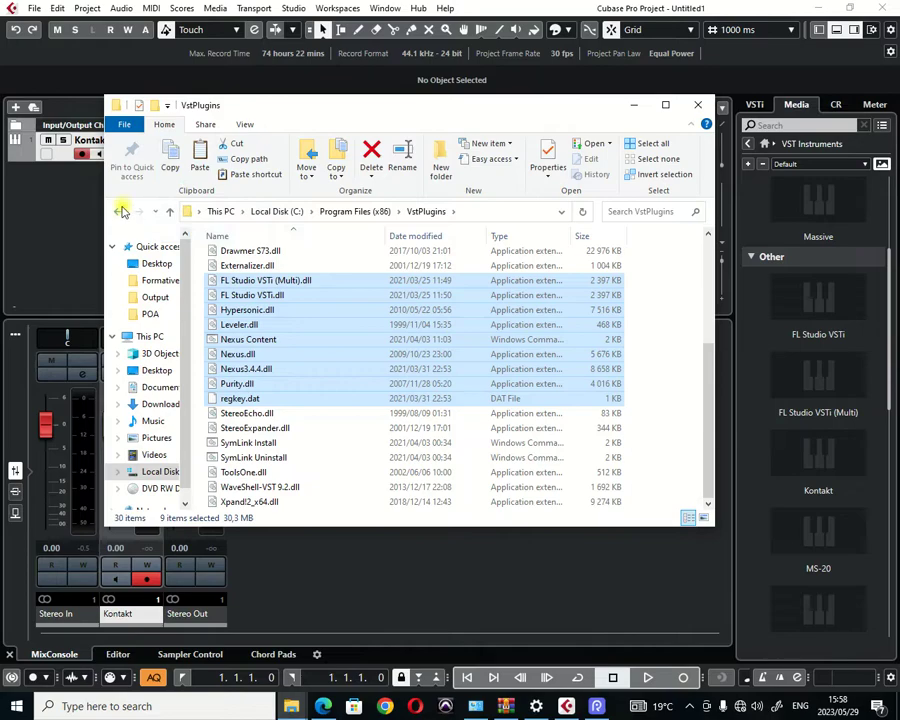
- Navigate to C:\Program Files\Steinberg\Cubase 11 and select its VSTPlugins folder
click(120, 211)
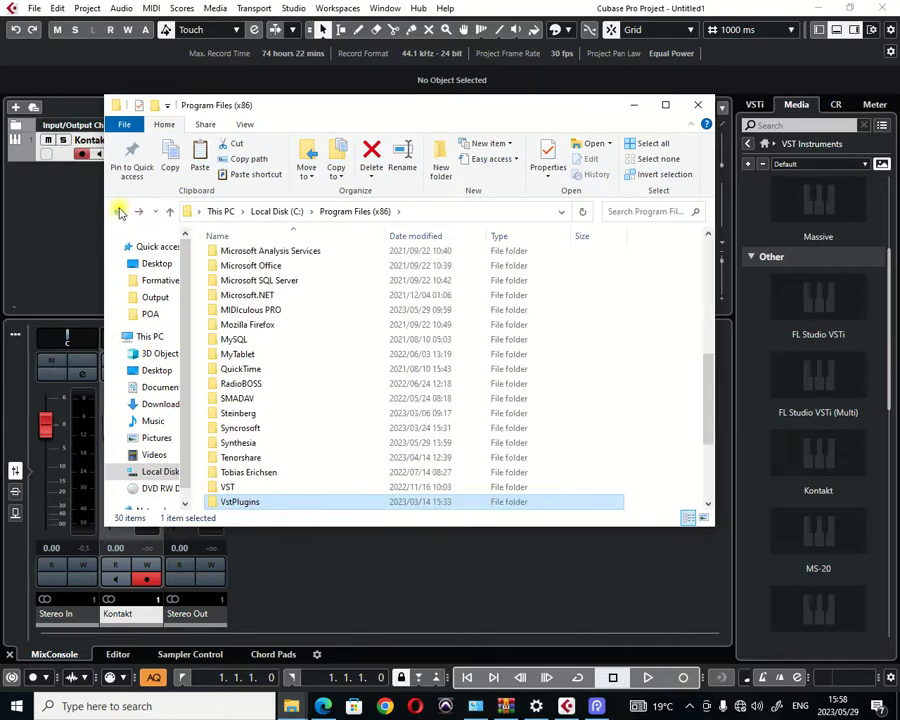
click(119, 211)
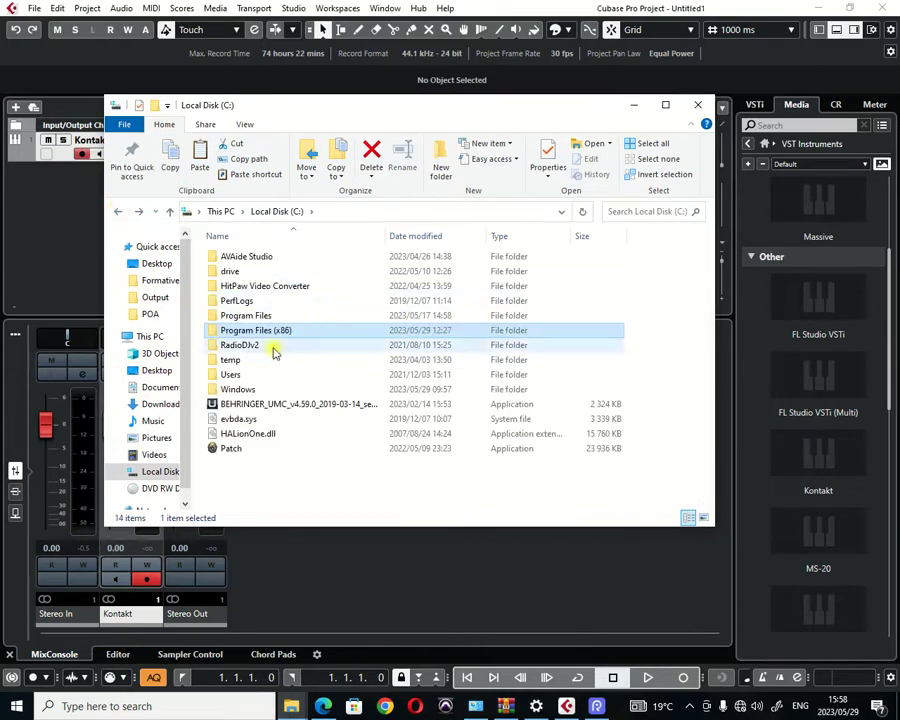
double_click(246, 315)
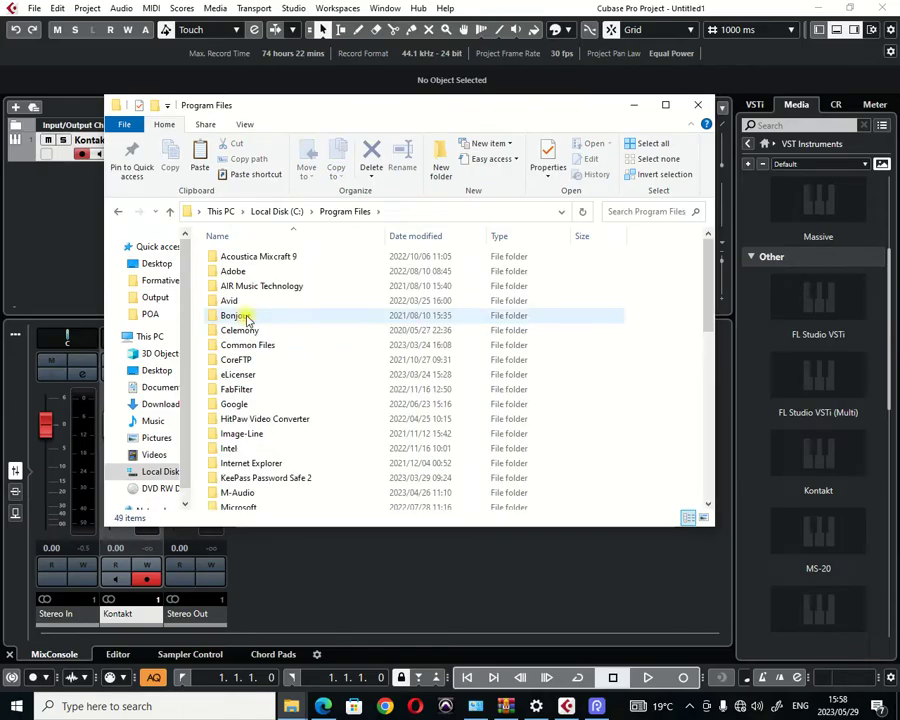
scroll(down, 3)
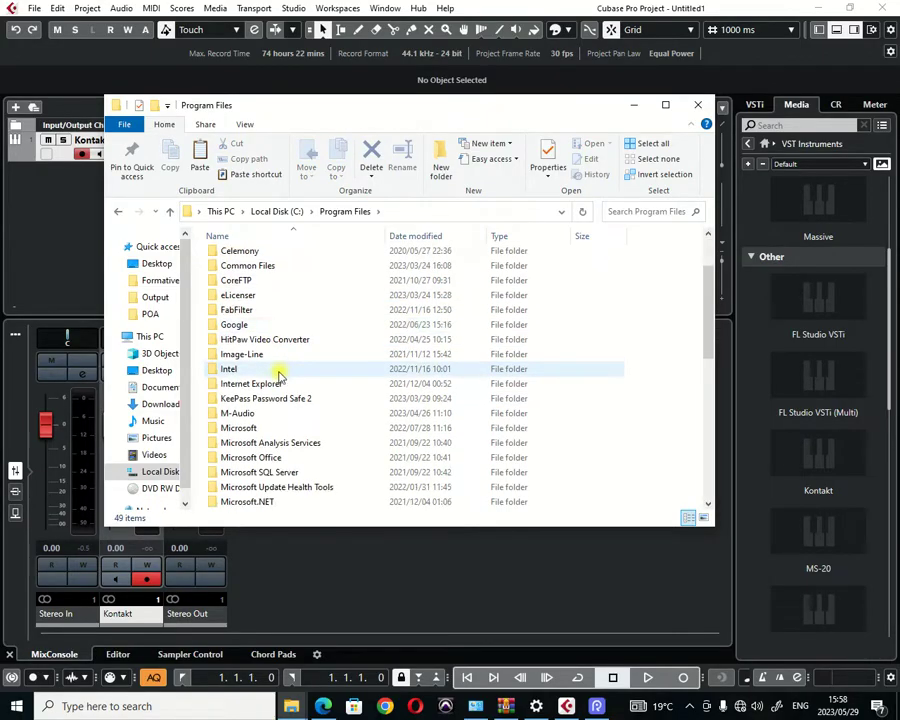
scroll(down, 3)
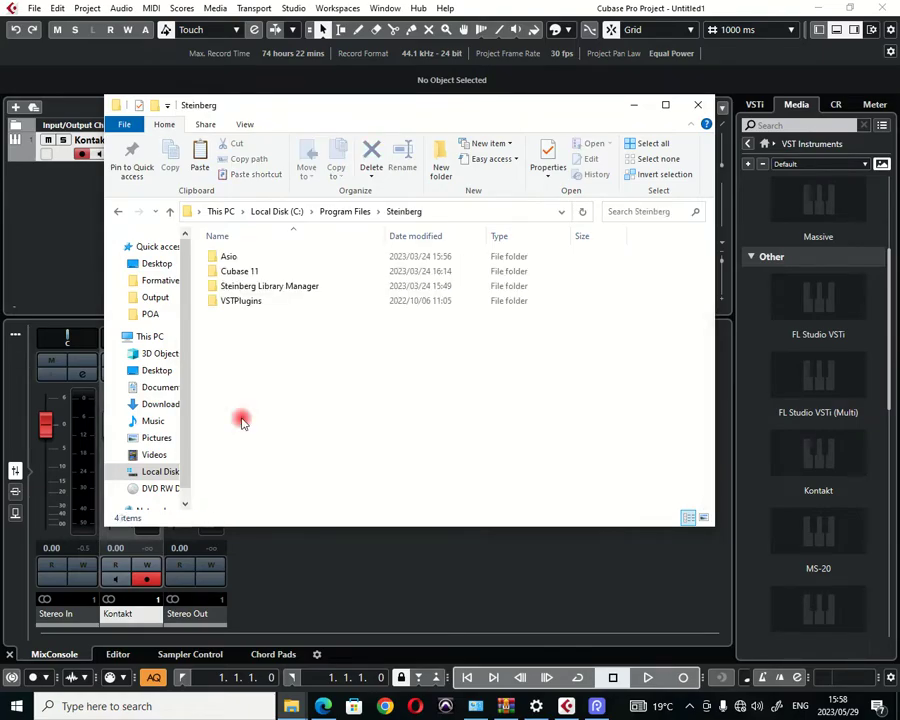
click(240, 271)
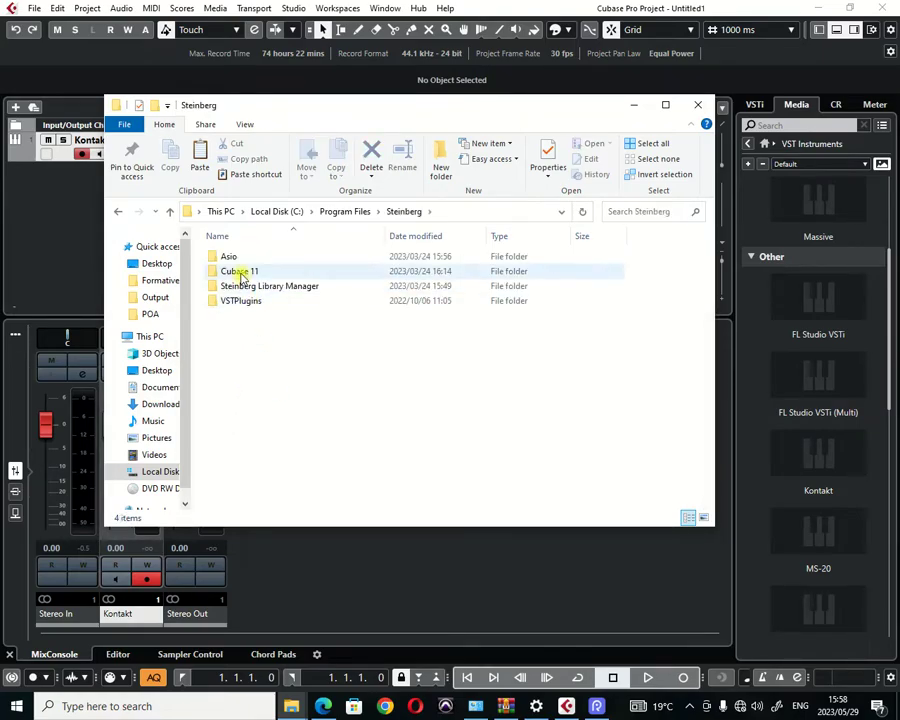
double_click(241, 271)
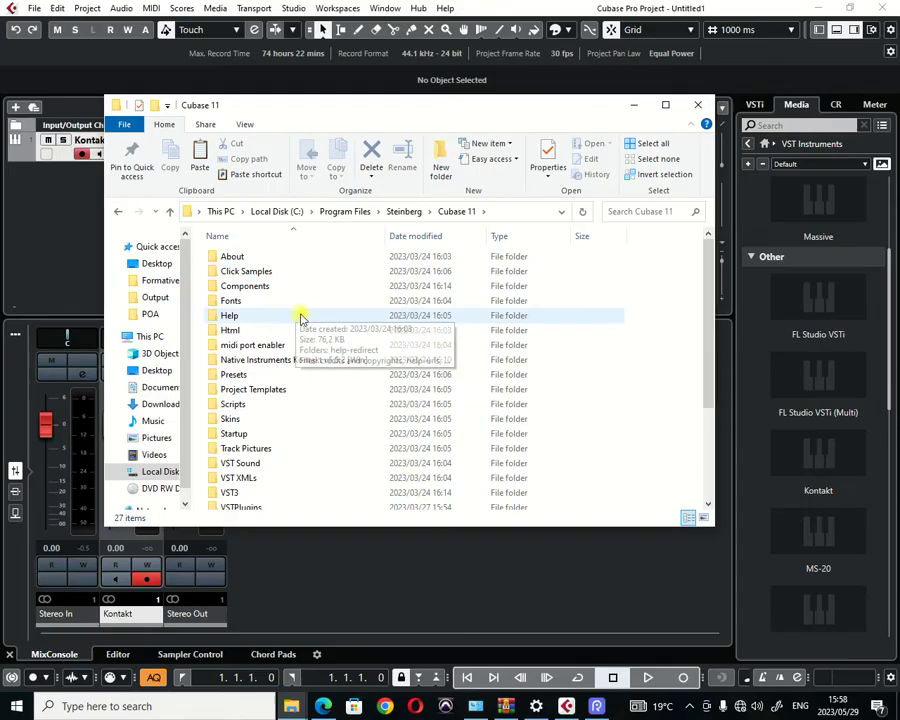
mouse_move(270, 345)
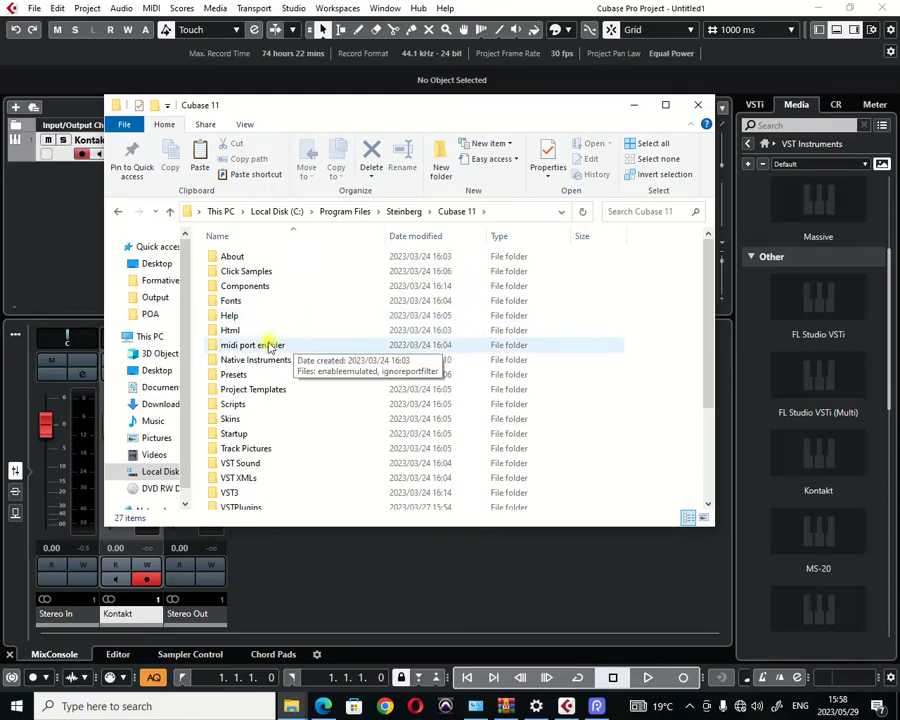
scroll(down, 3)
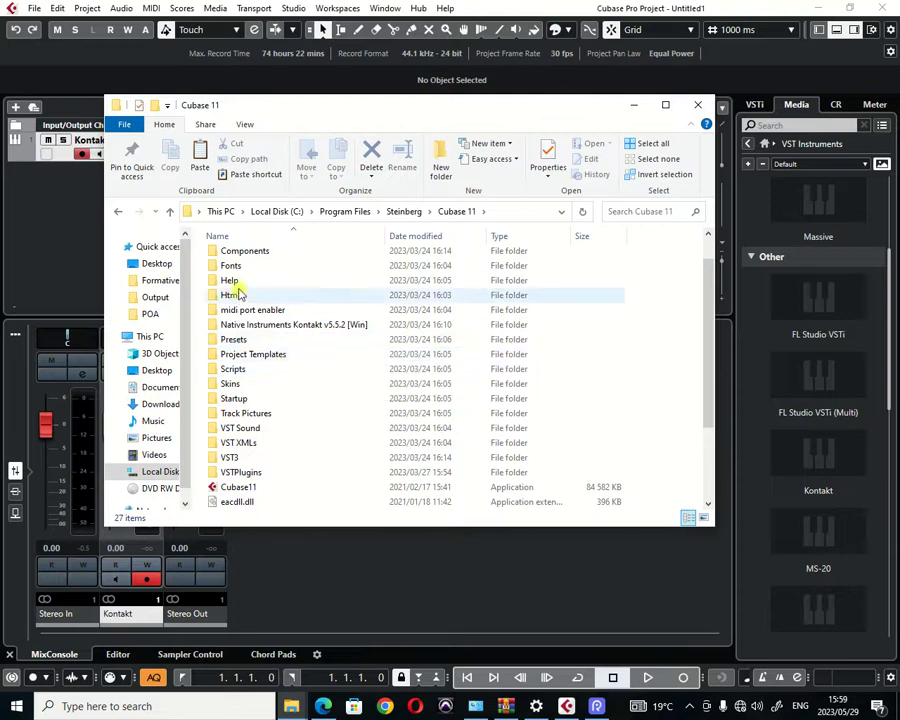
click(230, 383)
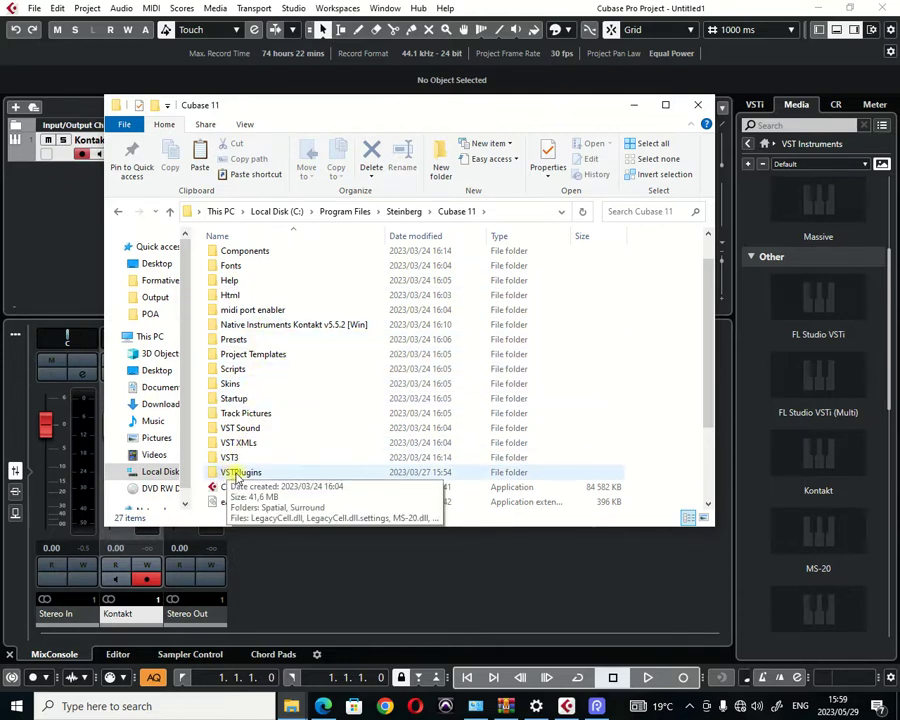
- Open Cubase 11's VSTPlugins folder holding MS-20.dll, Polysix.dll and Xpand!2_x64.dll
double_click(240, 471)
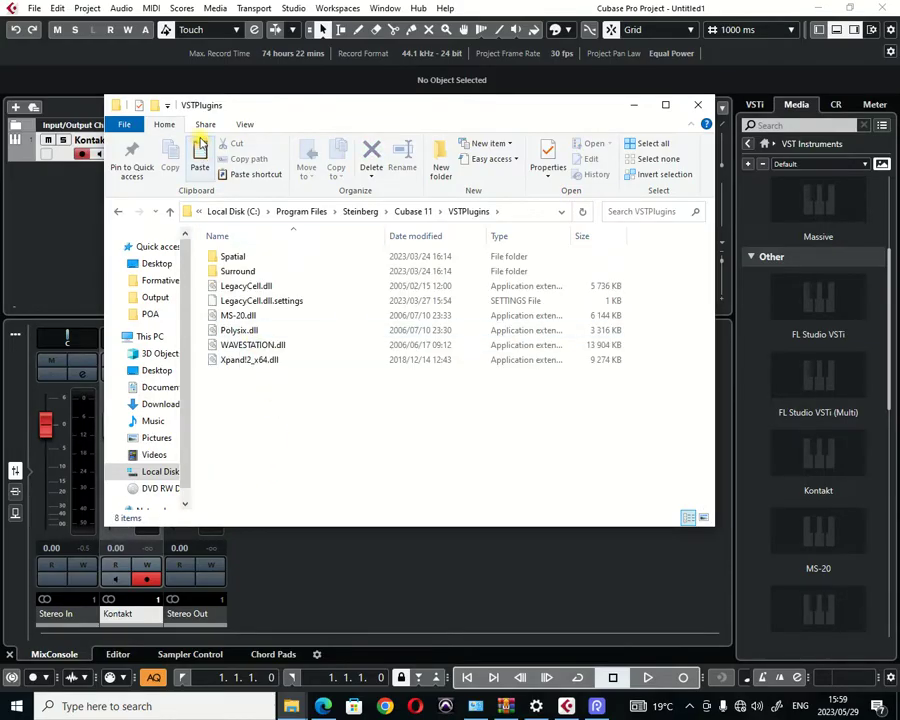
mouse_move(199, 155)
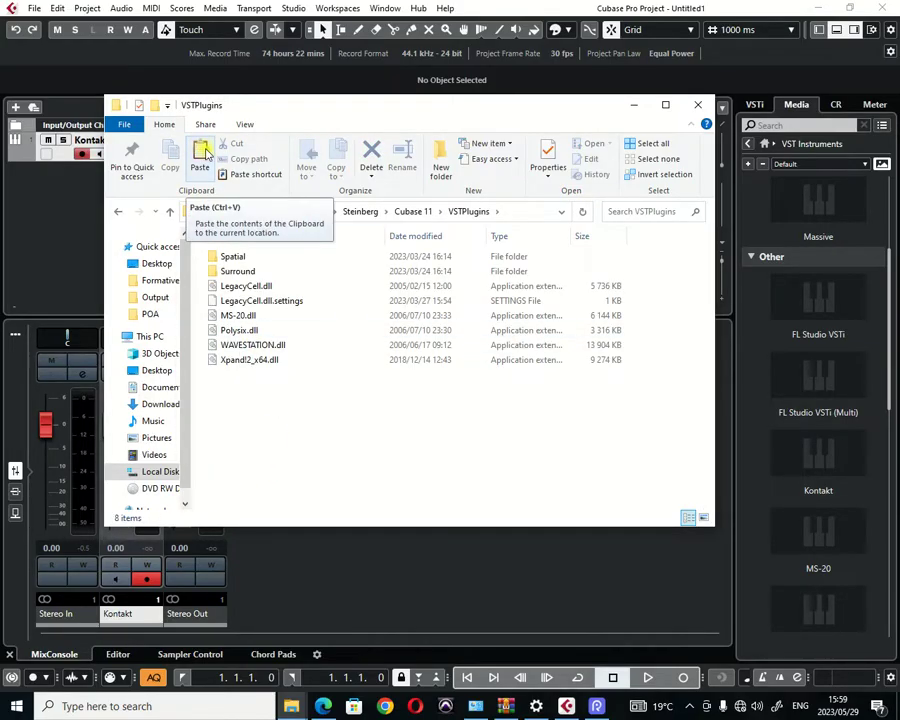
mouse_move(327, 452)
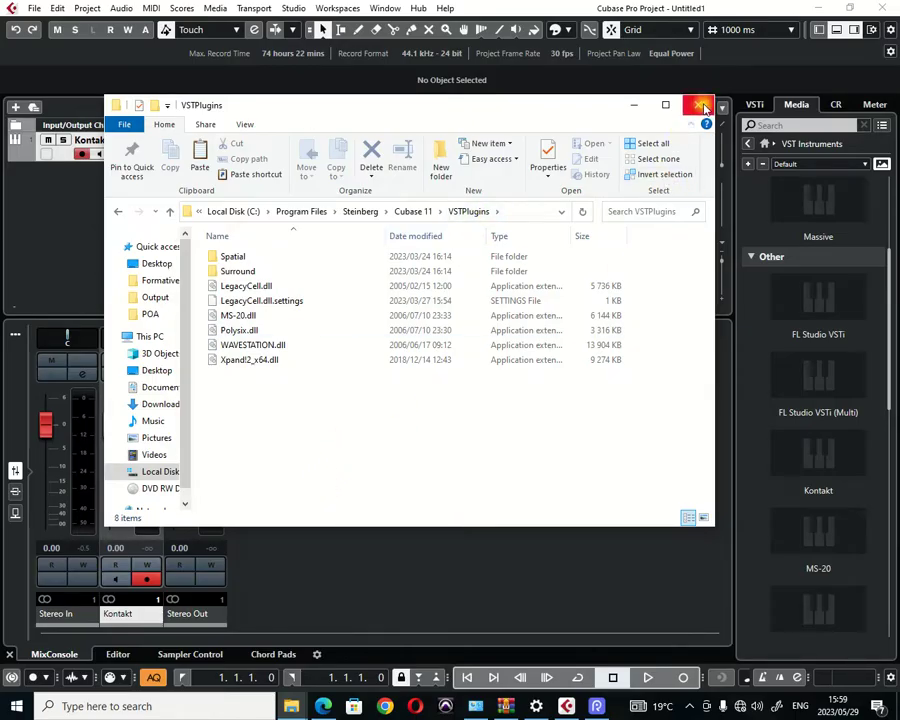
- Close File Explorer, then load Polysix and Xpand!2_x64 from the VST Instruments browser
click(704, 105)
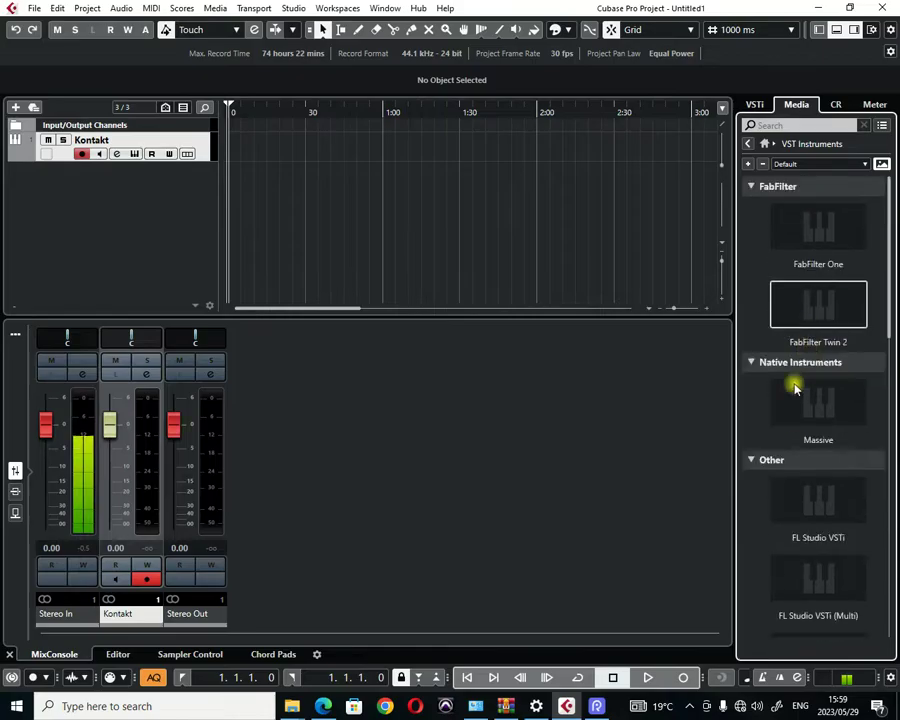
scroll(down, 3)
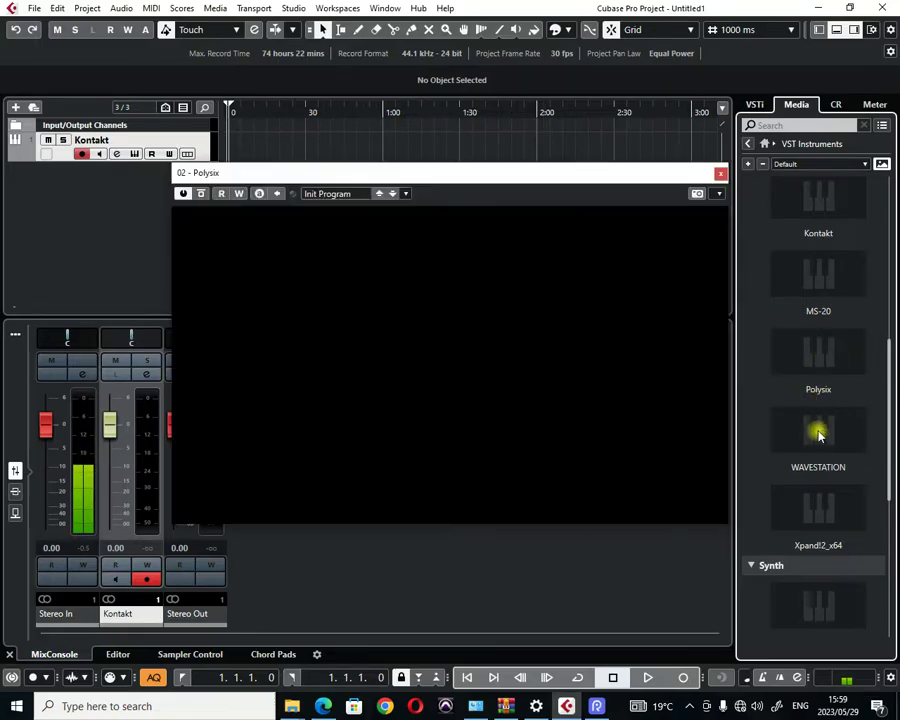
double_click(818, 360)
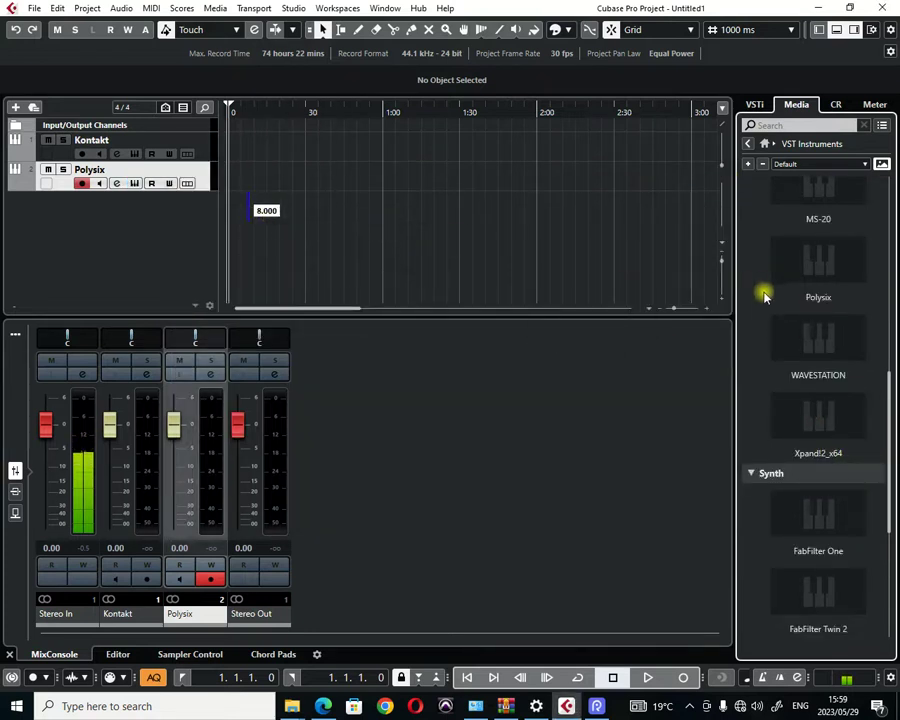
double_click(818, 415)
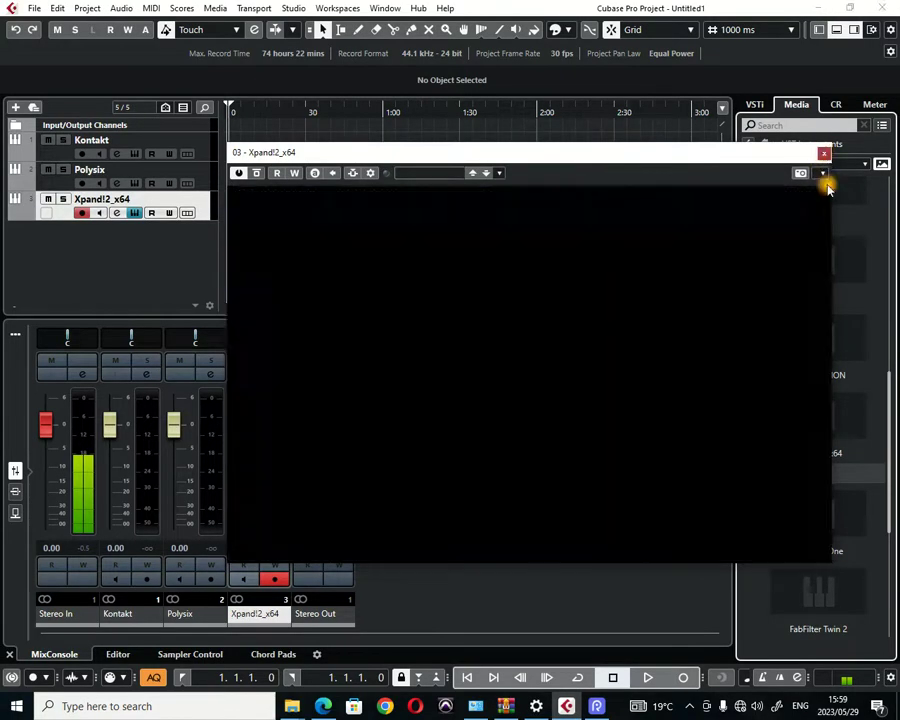
click(823, 153)
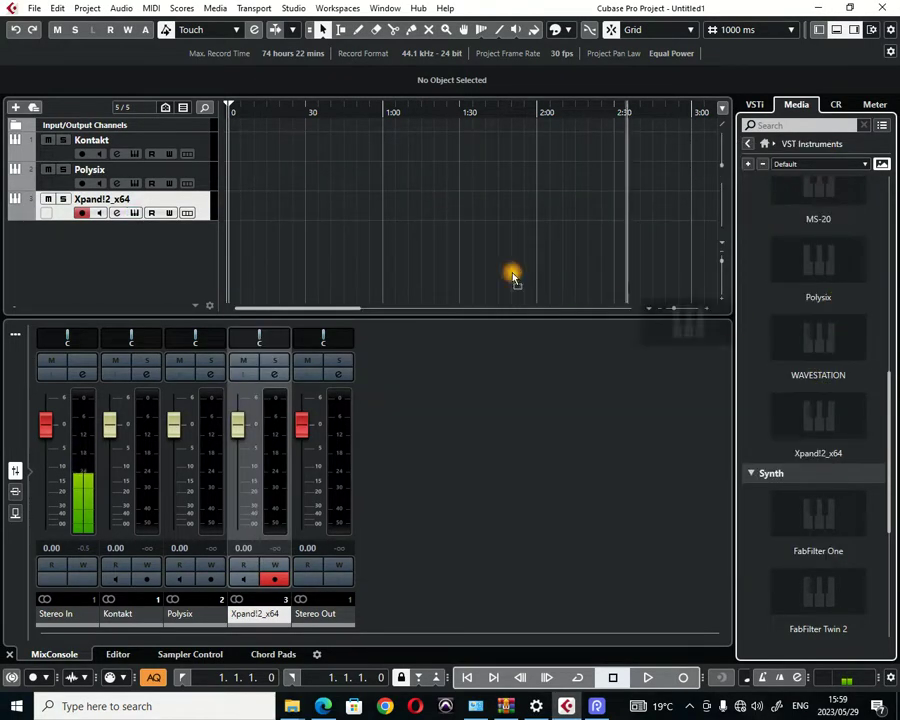
mouse_move(247, 177)
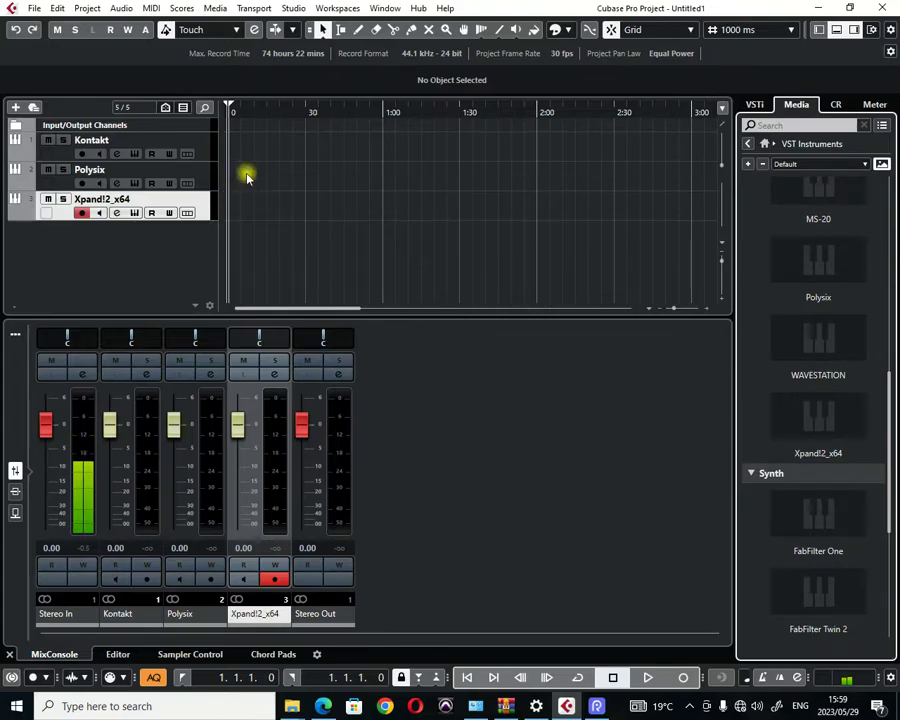
mouse_move(250, 183)
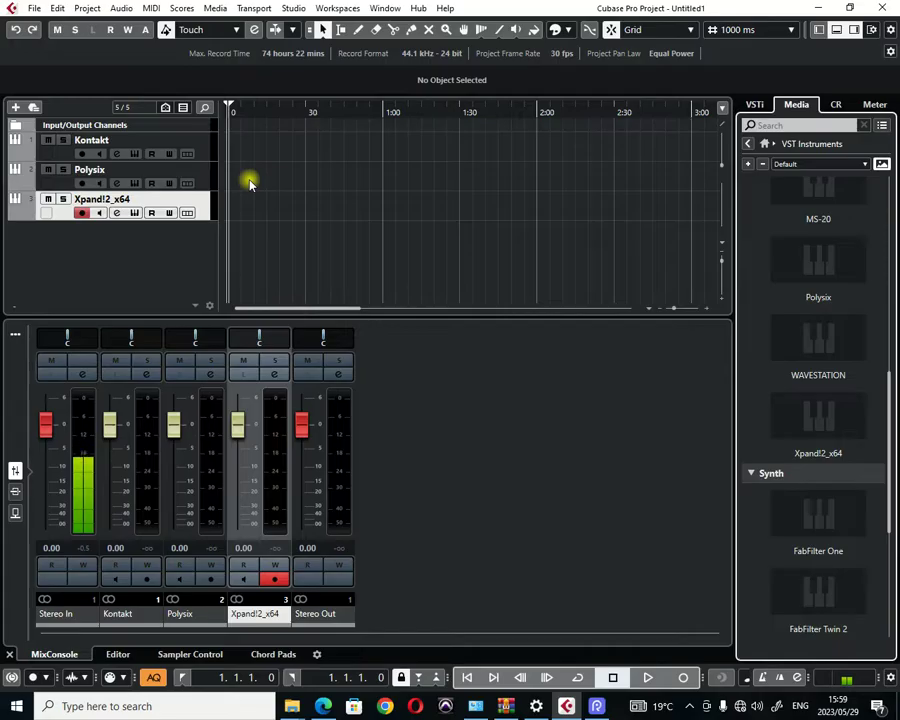
mouse_move(314, 206)
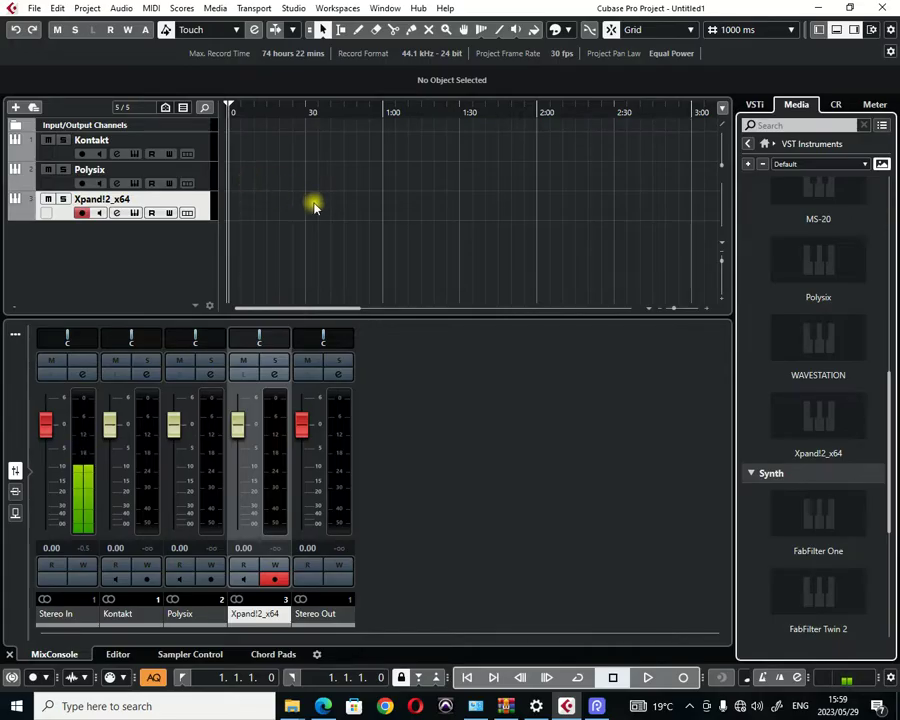
mouse_move(280, 177)
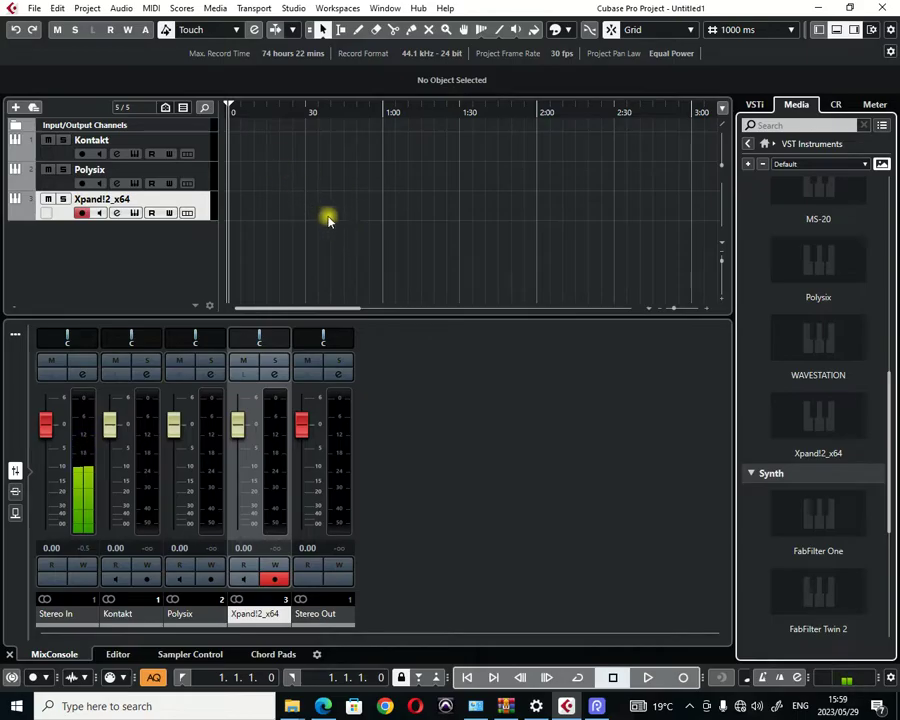
mouse_move(543, 227)
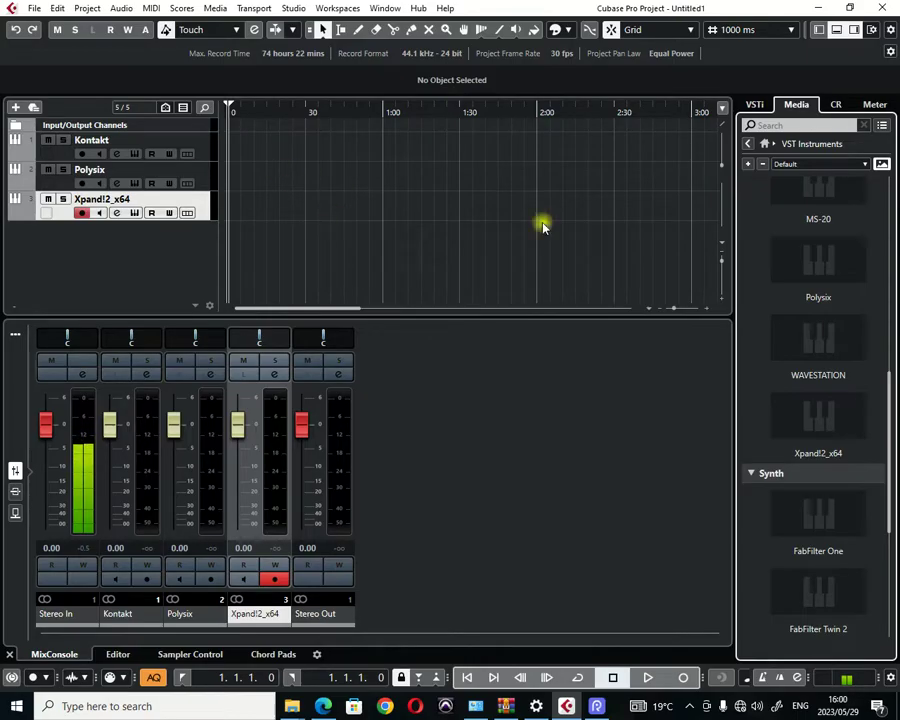
mouse_move(311, 208)
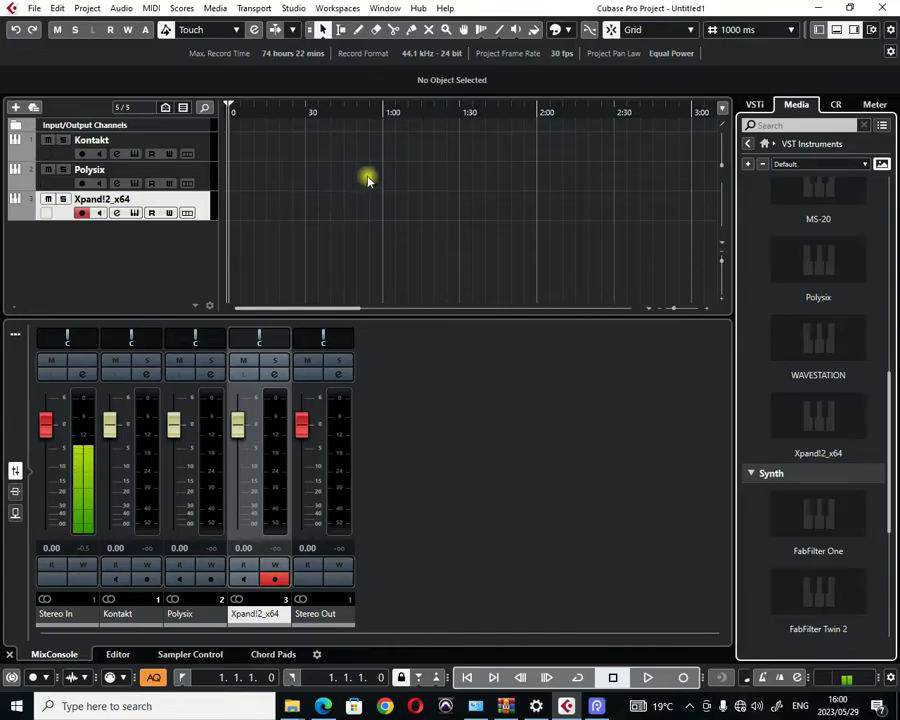
mouse_move(369, 200)
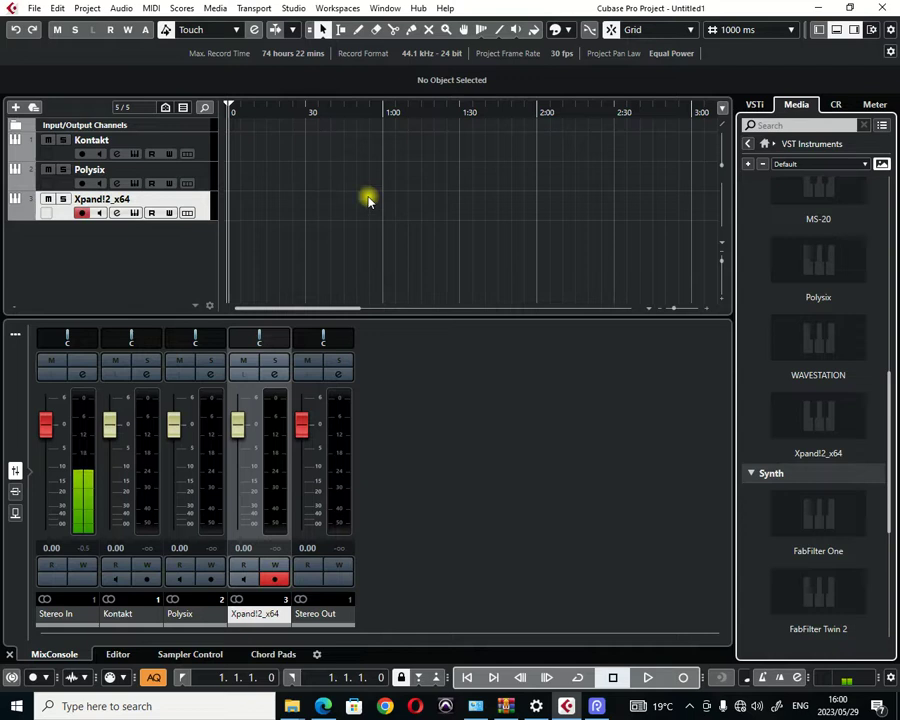